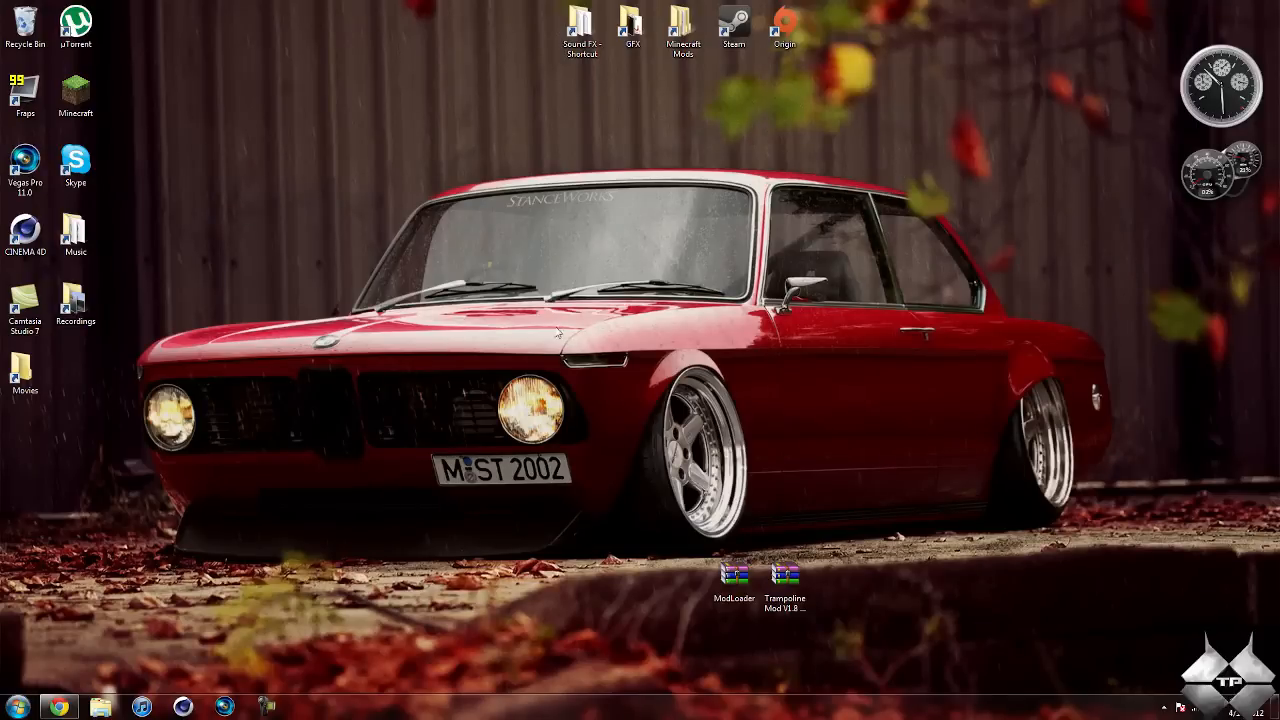
mouse_move(648, 495)
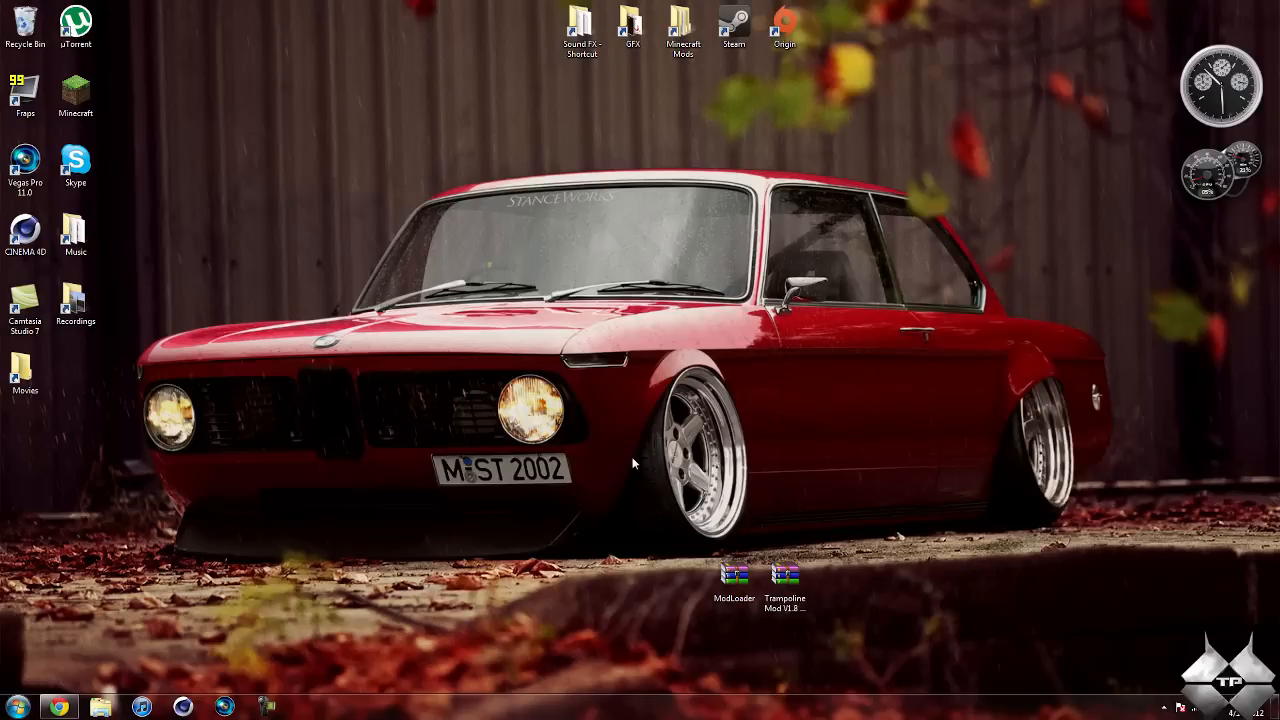
Launch Minecraft from the desktop shortcut and log in through the launcher
click(75, 95)
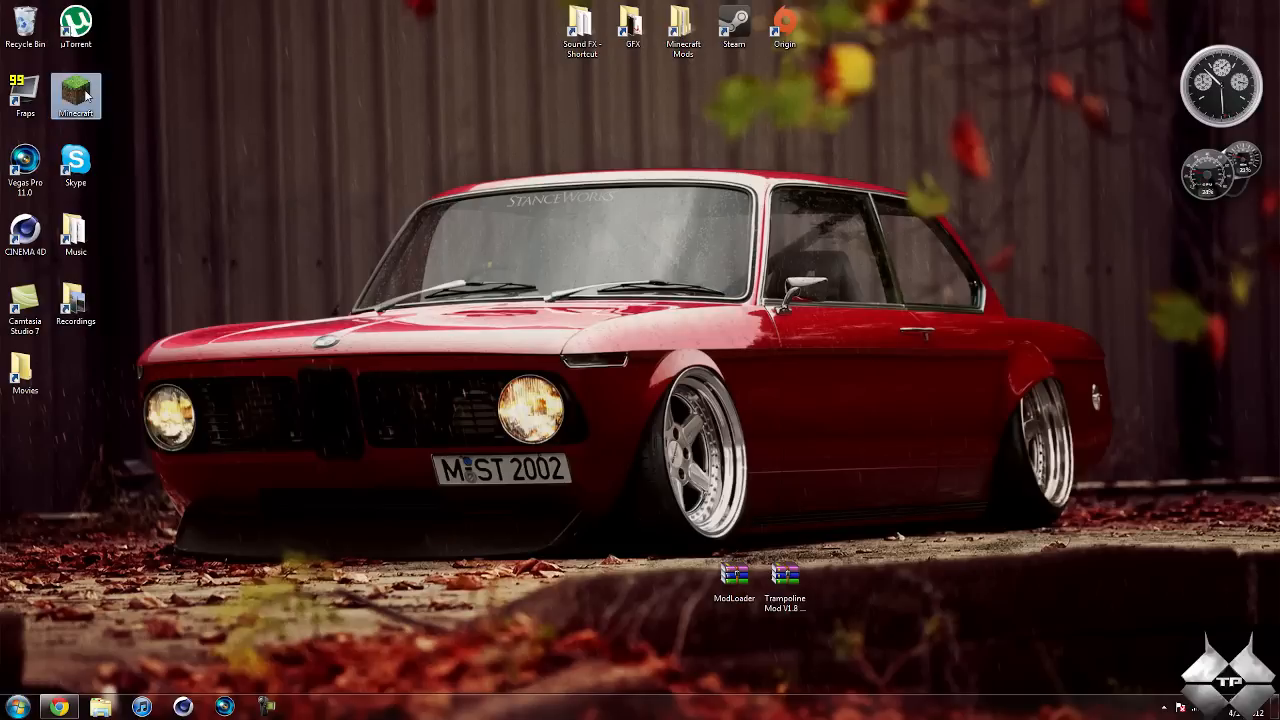
double_click(75, 90)
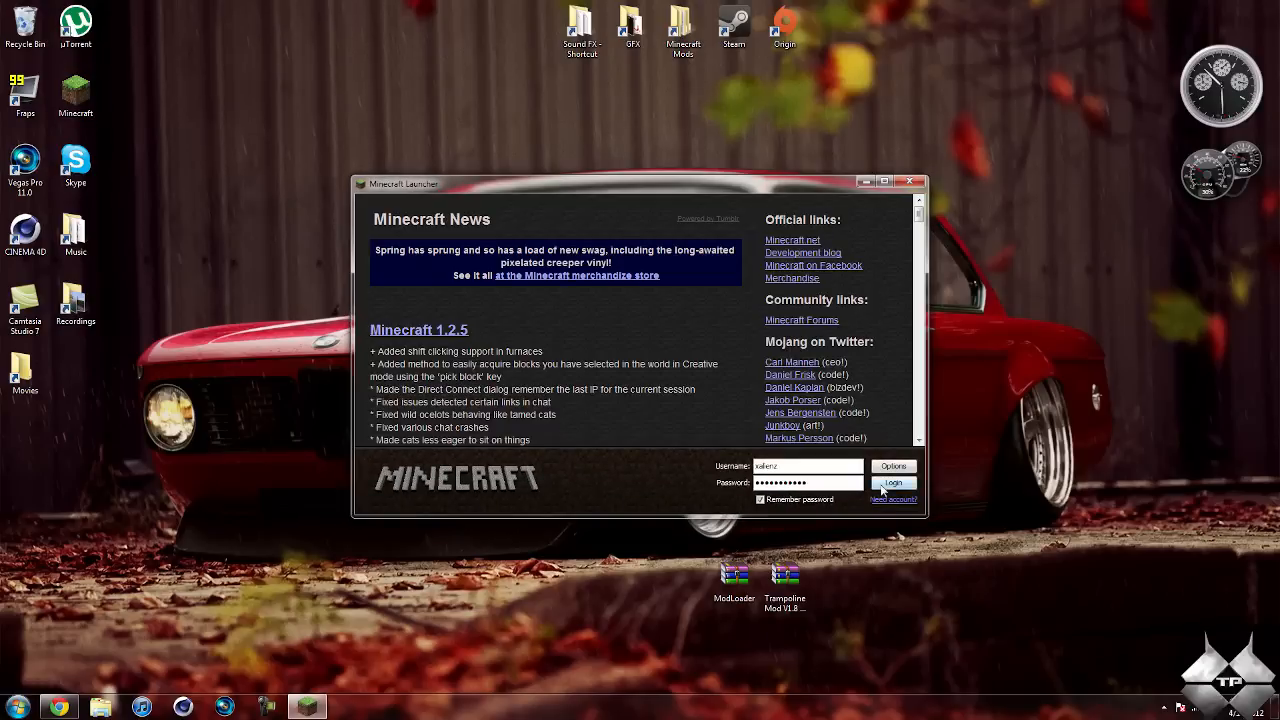
click(892, 483)
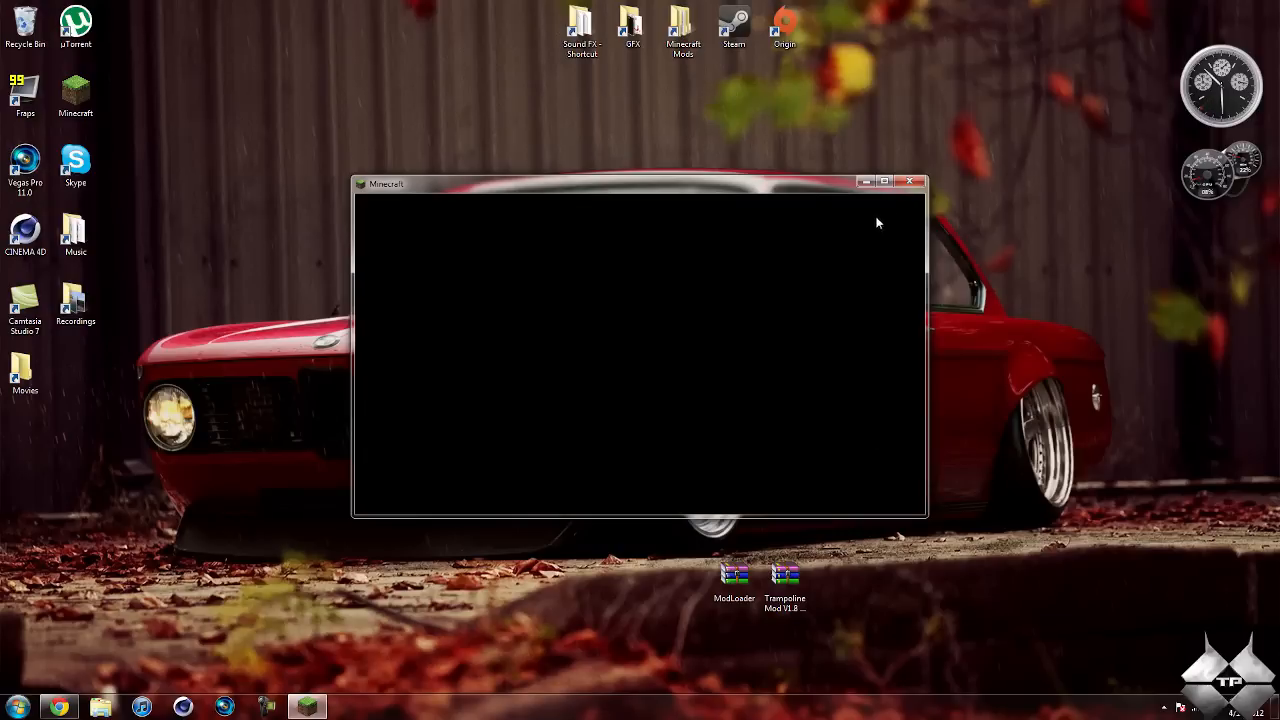
mouse_move(884, 182)
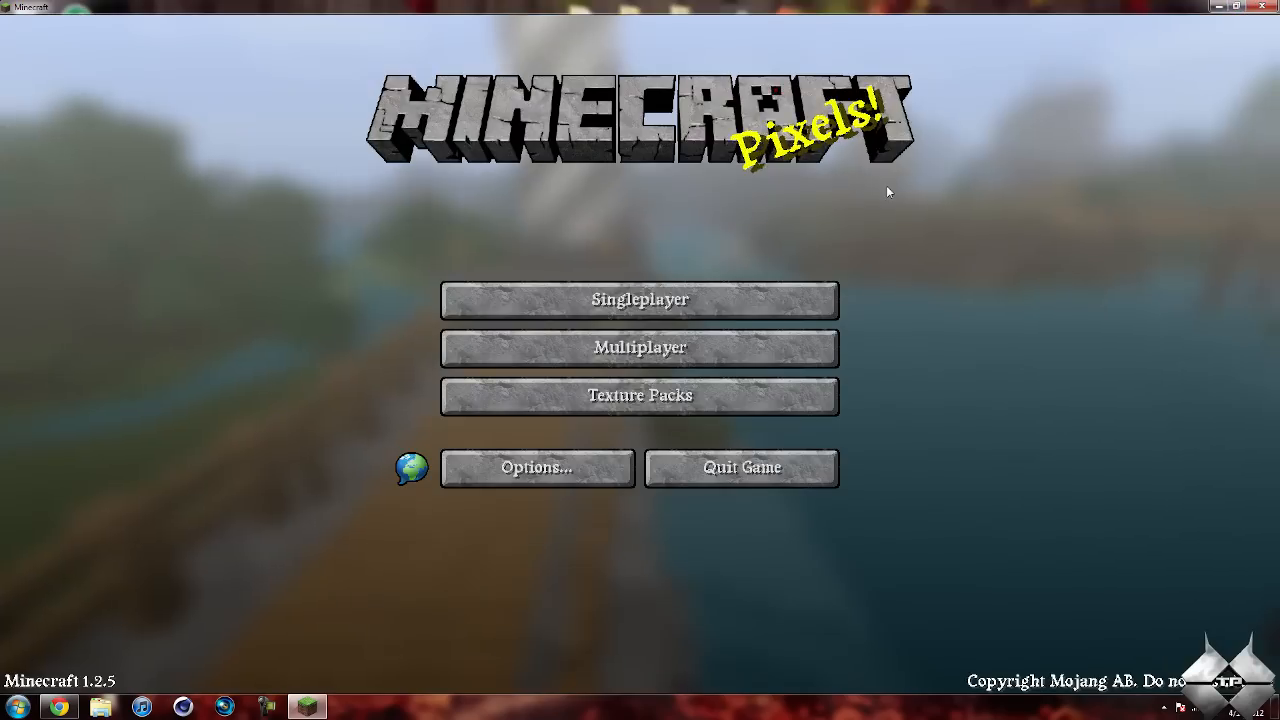
Load the singleplayer trampoline world and open the inventory
click(639, 299)
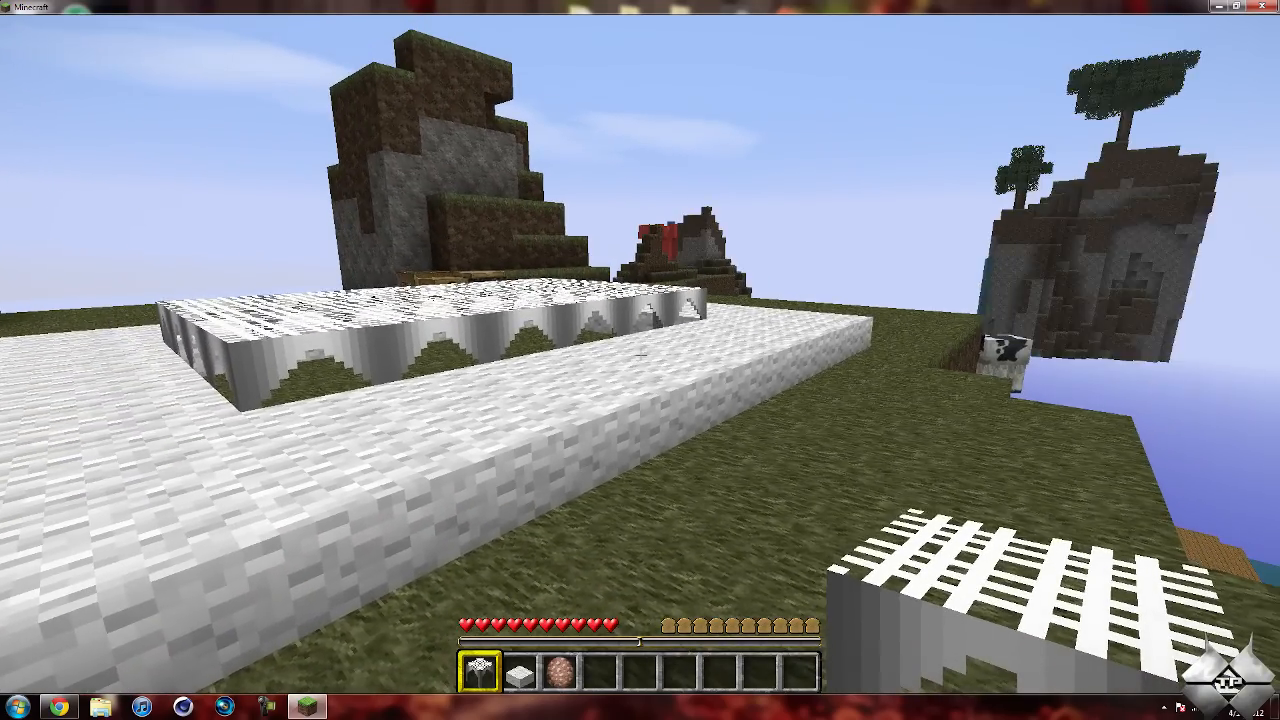
key(e)
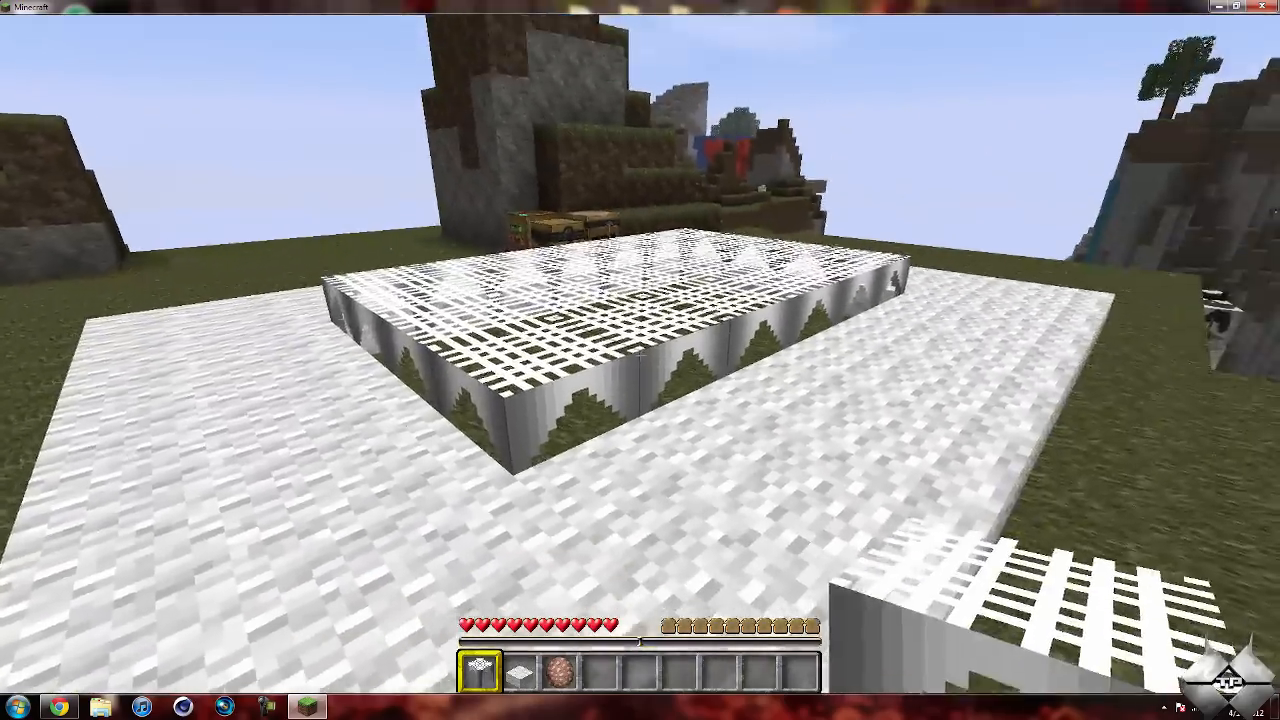
mouse_move(640, 360)
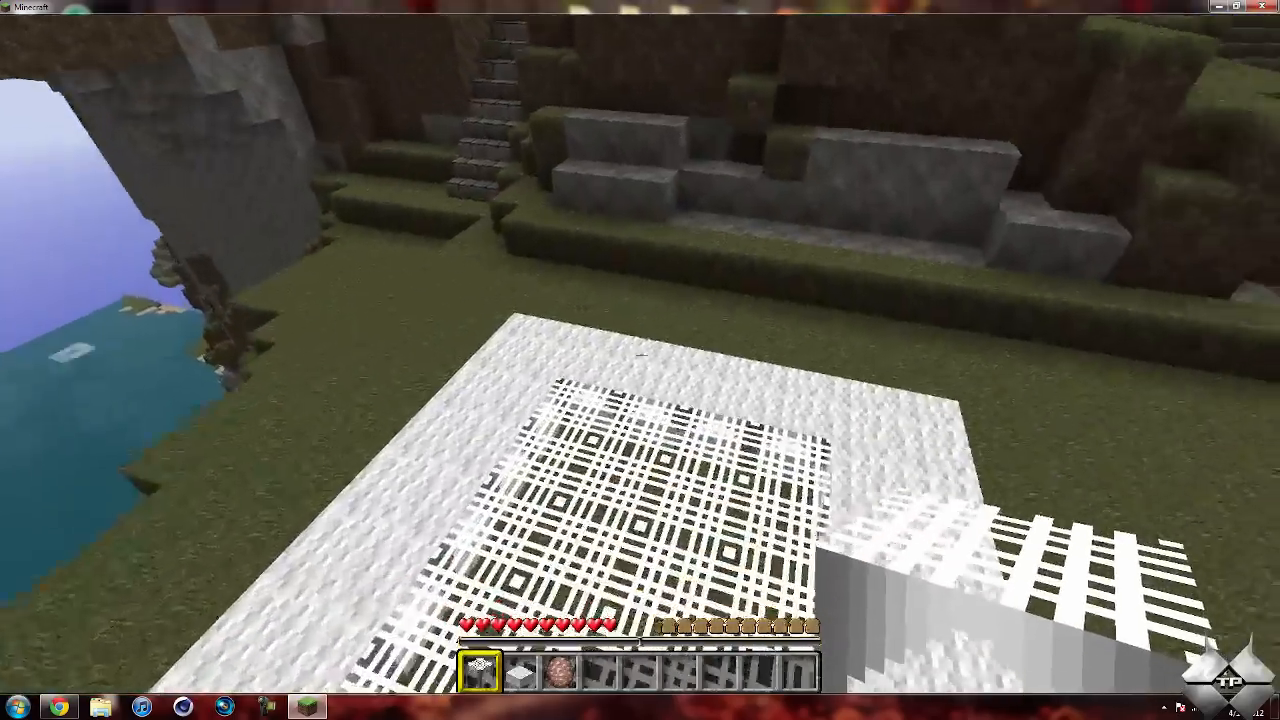
mouse_move(640, 360)
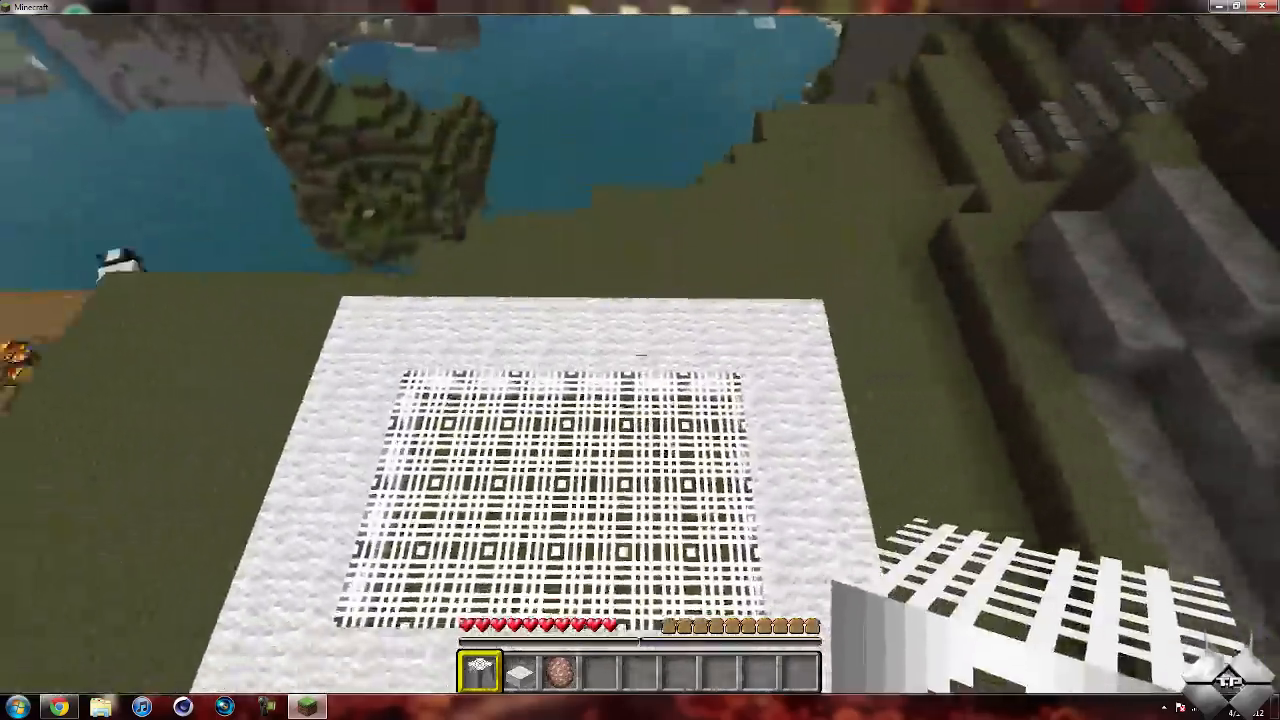
mouse_move(640, 360)
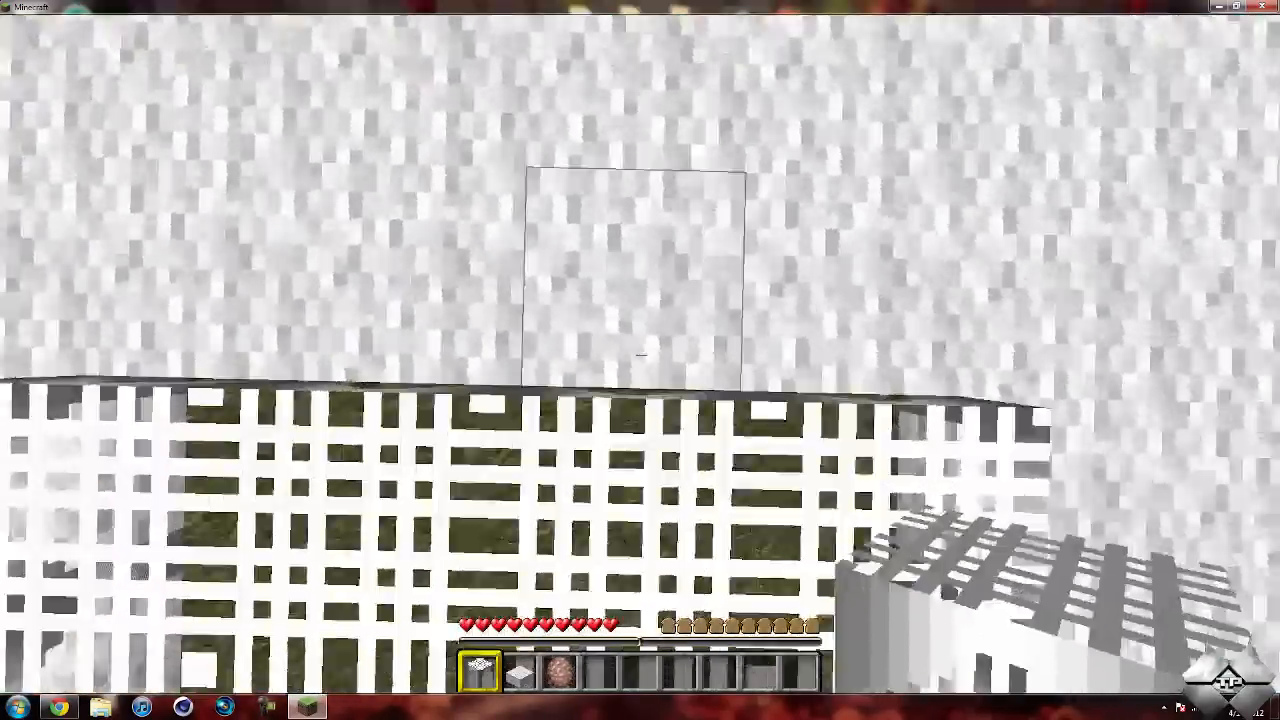
mouse_move(640, 360)
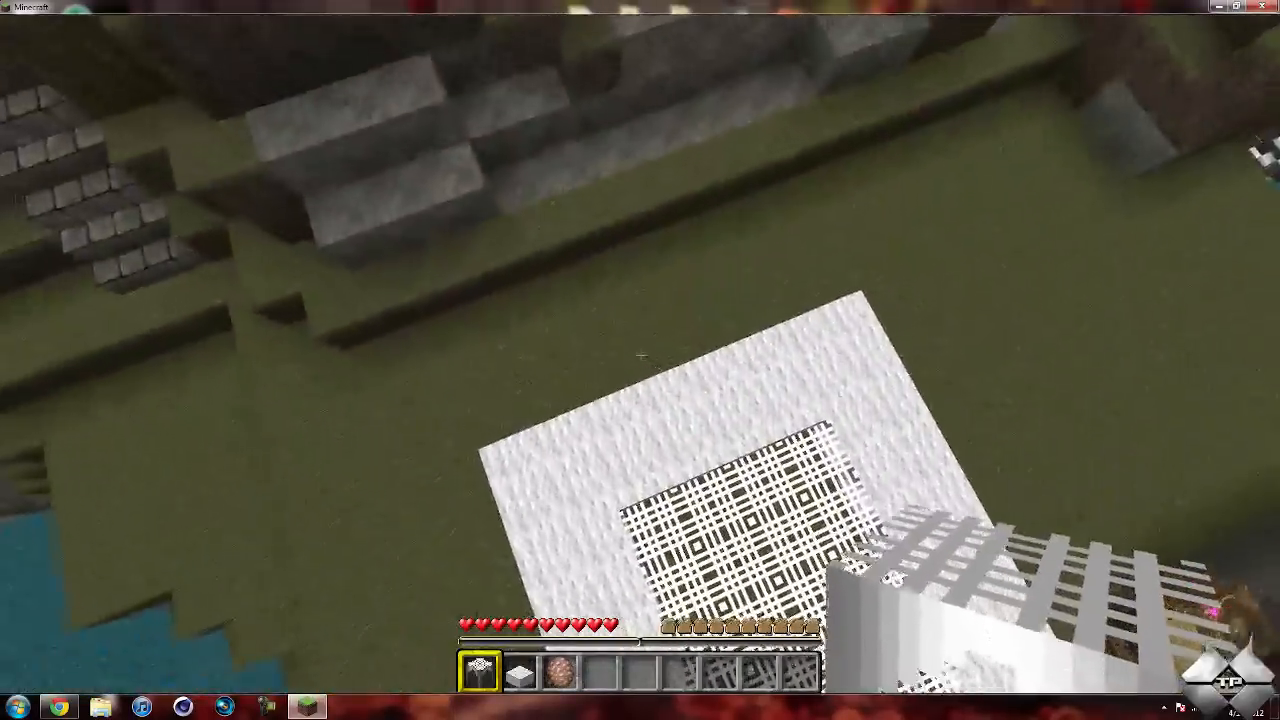
mouse_move(640, 360)
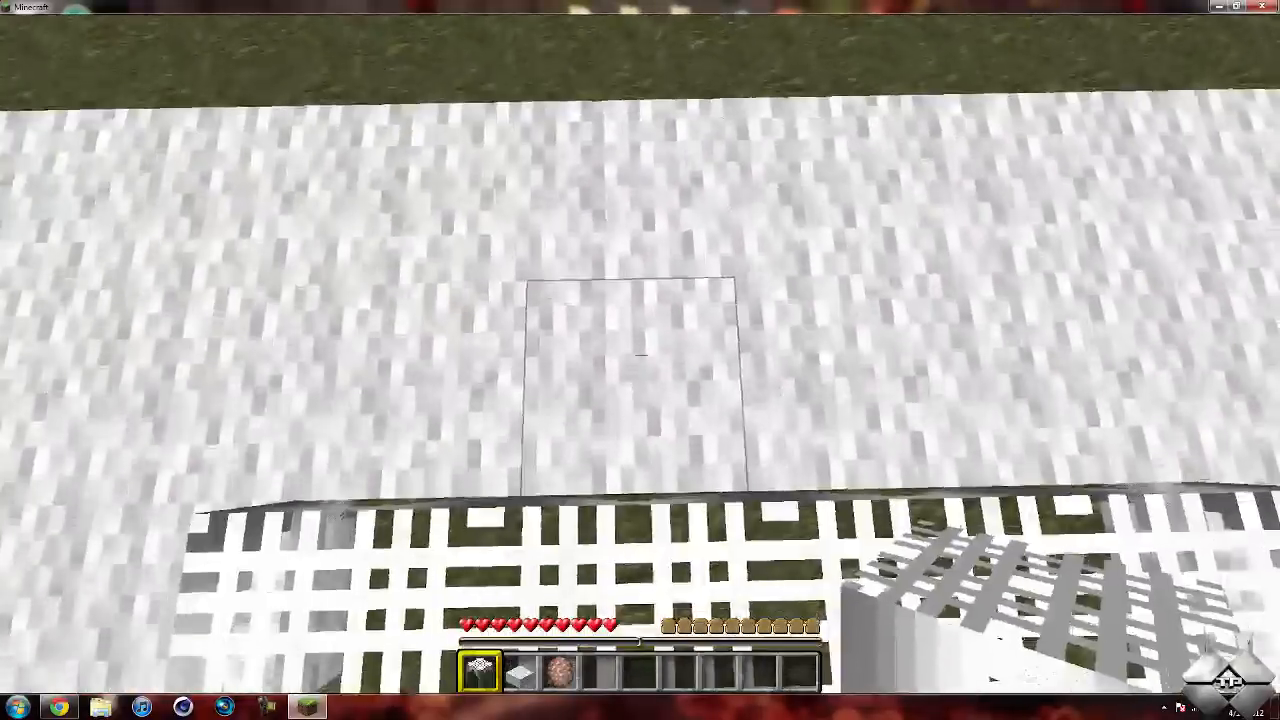
mouse_move(640, 360)
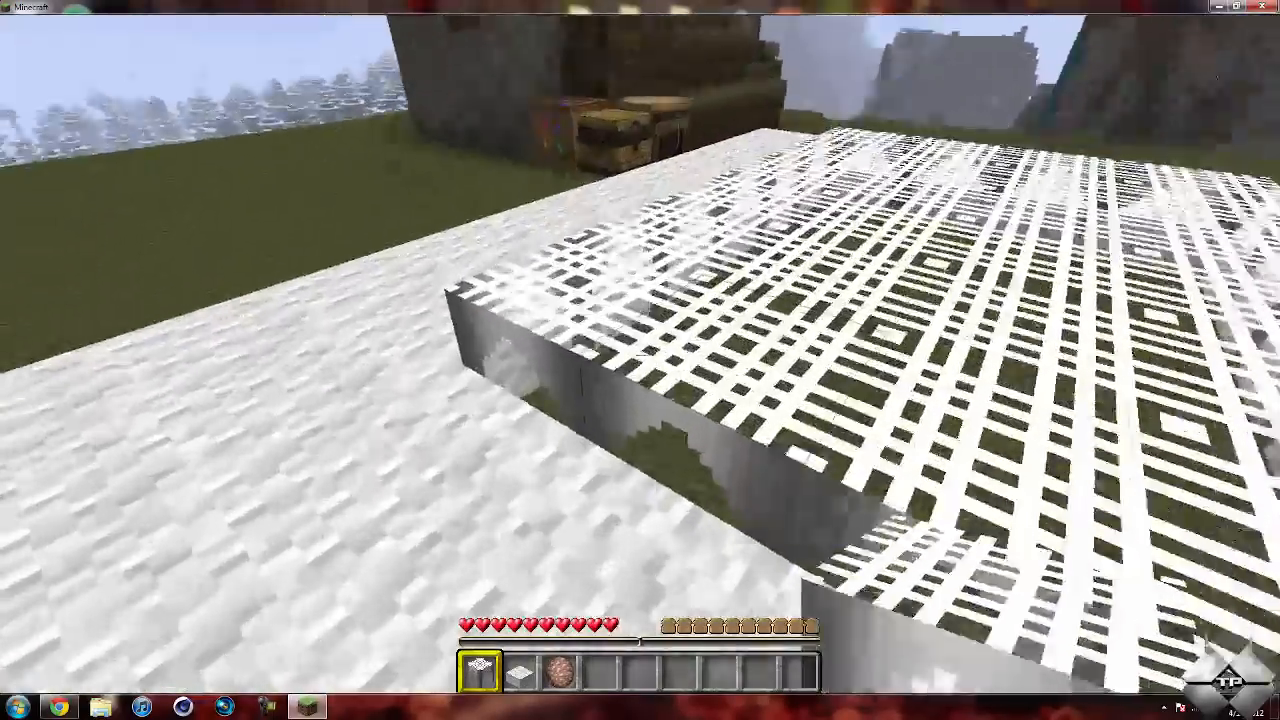
mouse_move(640, 360)
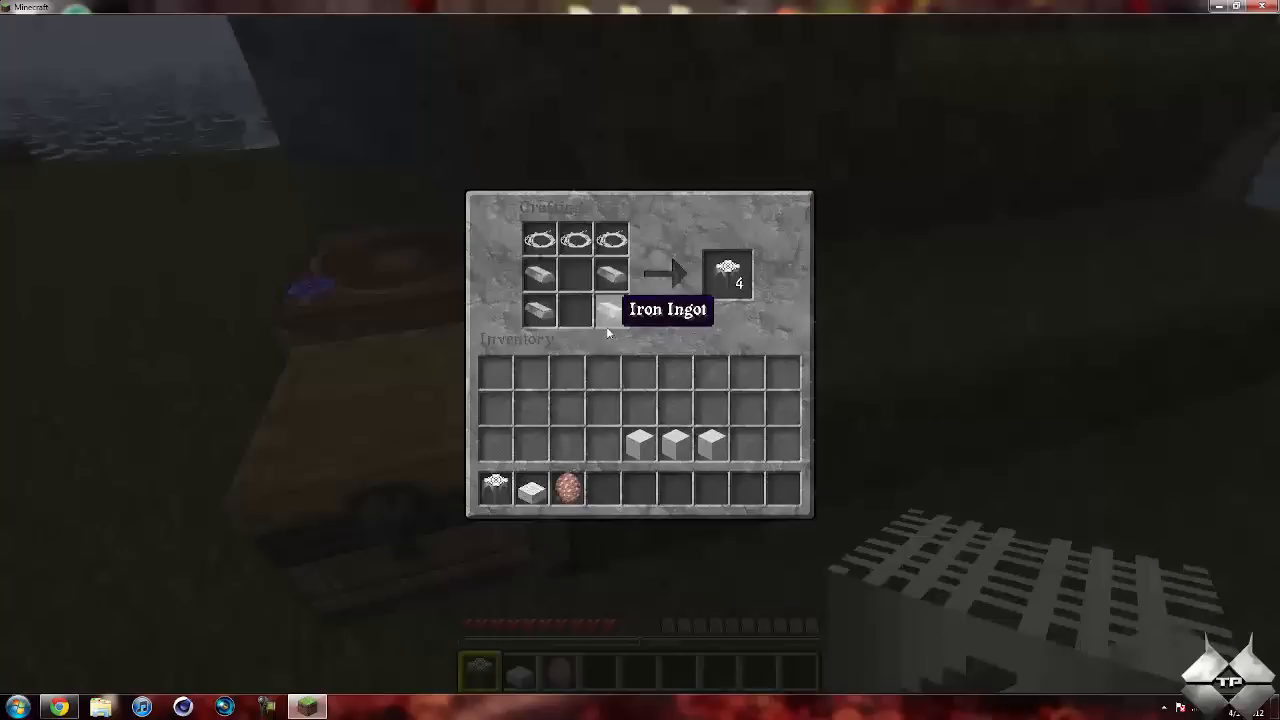
Collect four crafted trampoline blocks and four Landing Platform blocks from the crafting output
click(726, 272)
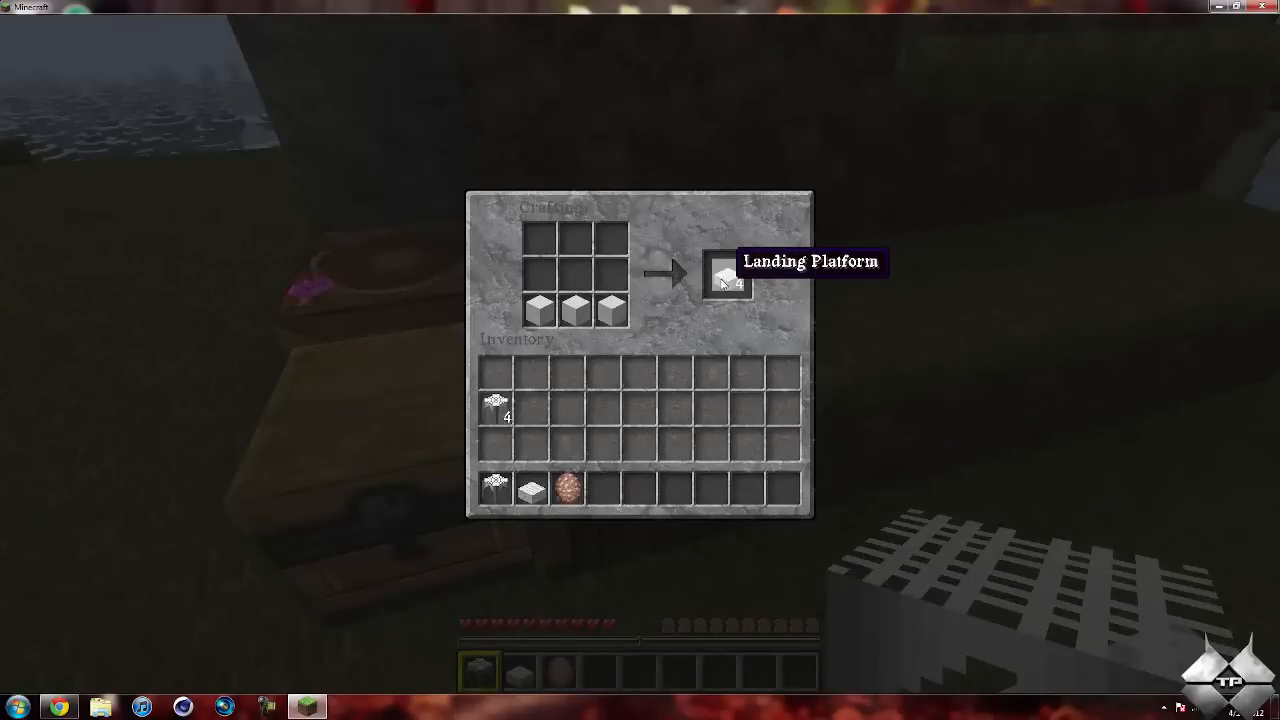
click(728, 272)
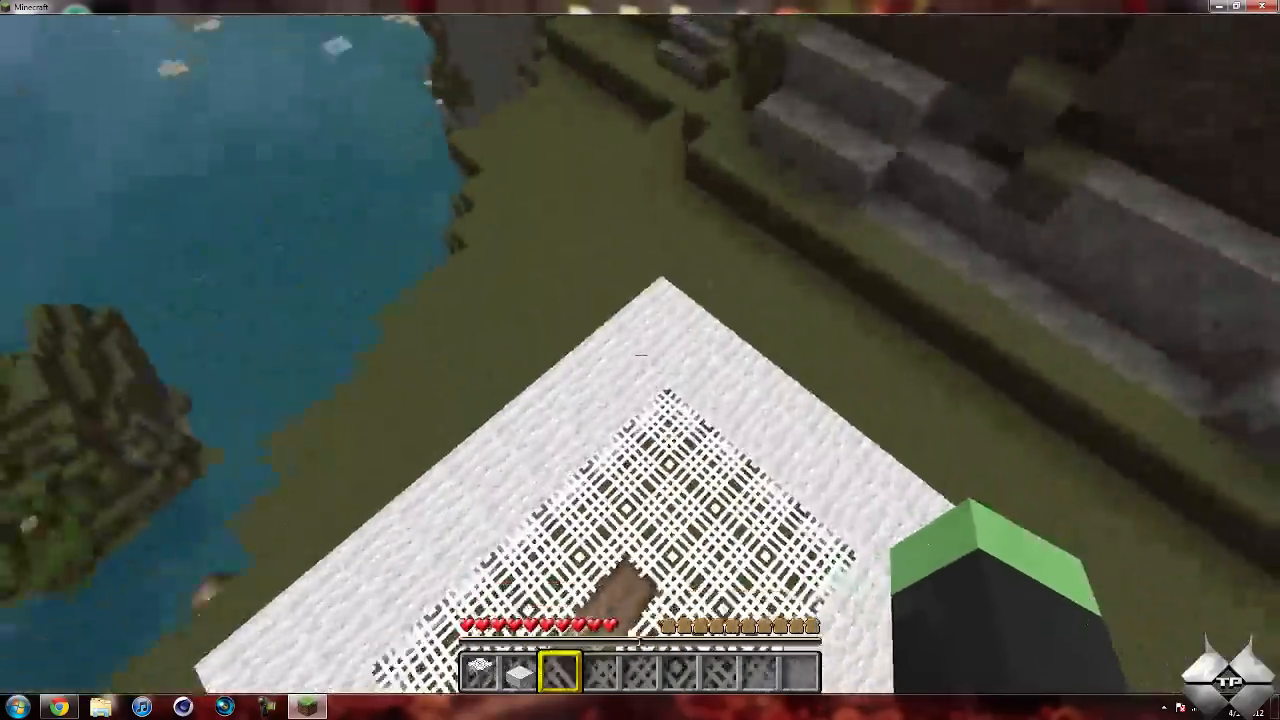
mouse_move(640, 360)
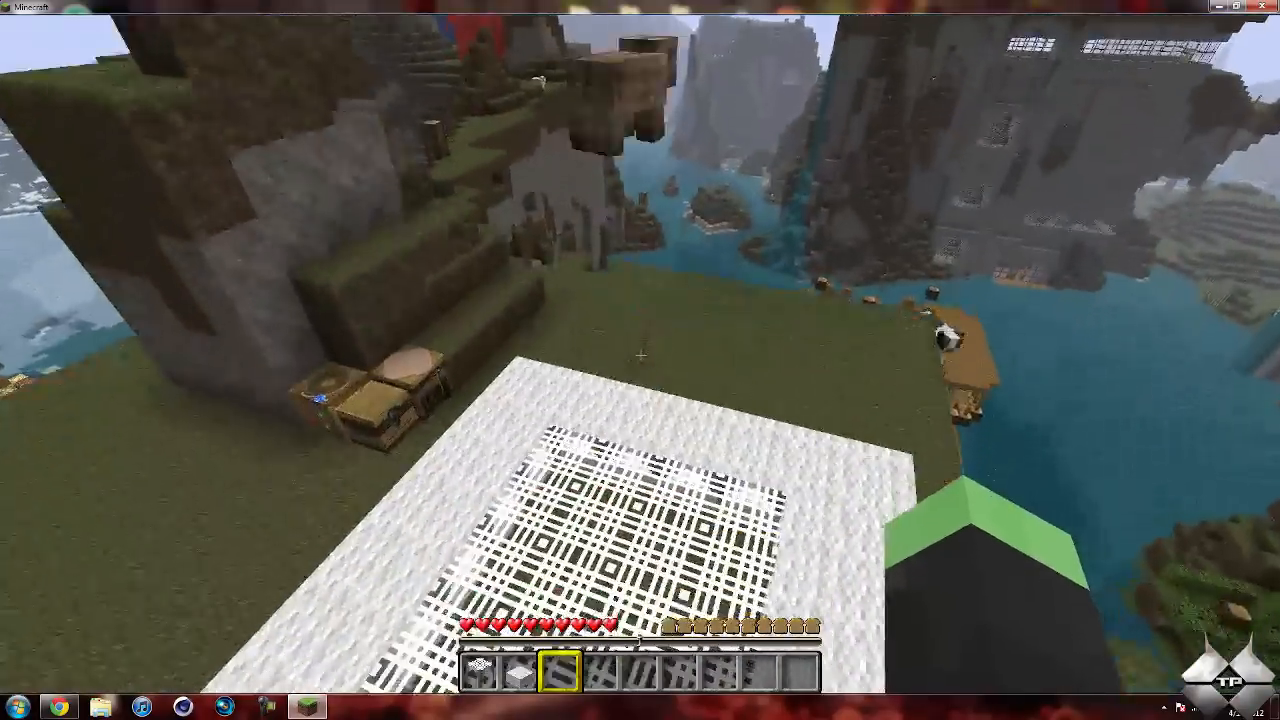
mouse_move(640, 360)
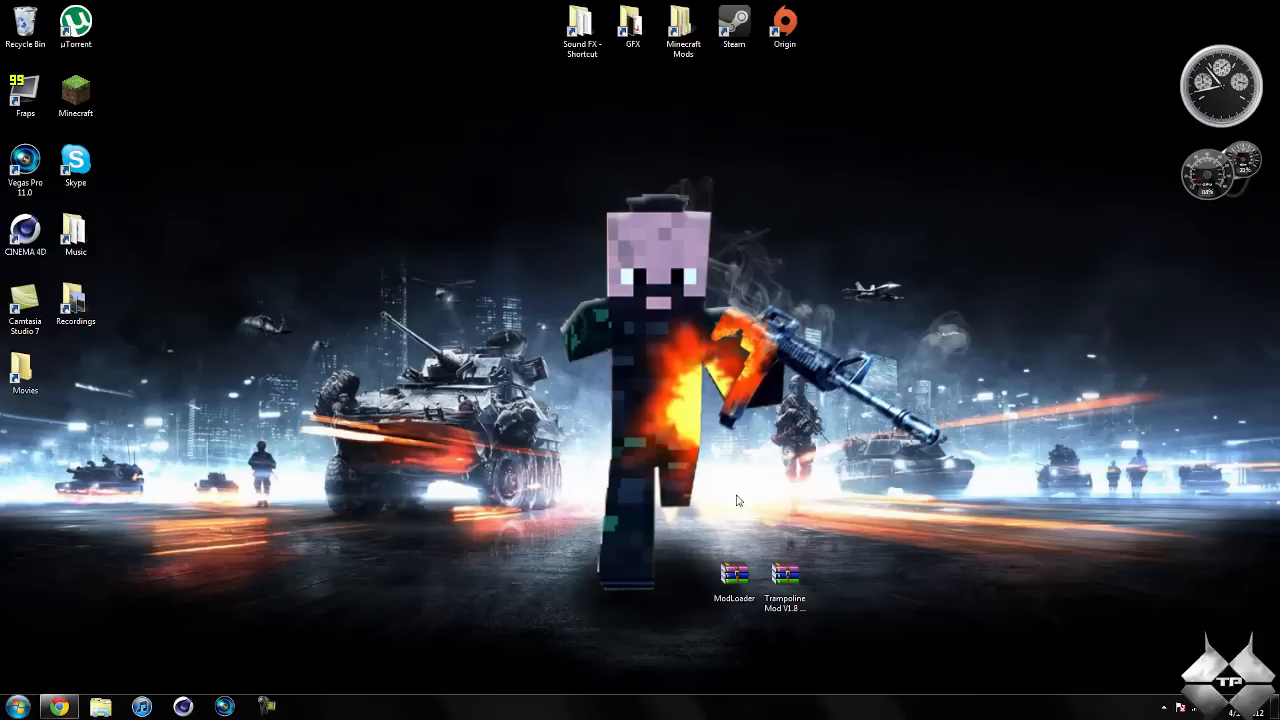
mouse_move(760, 375)
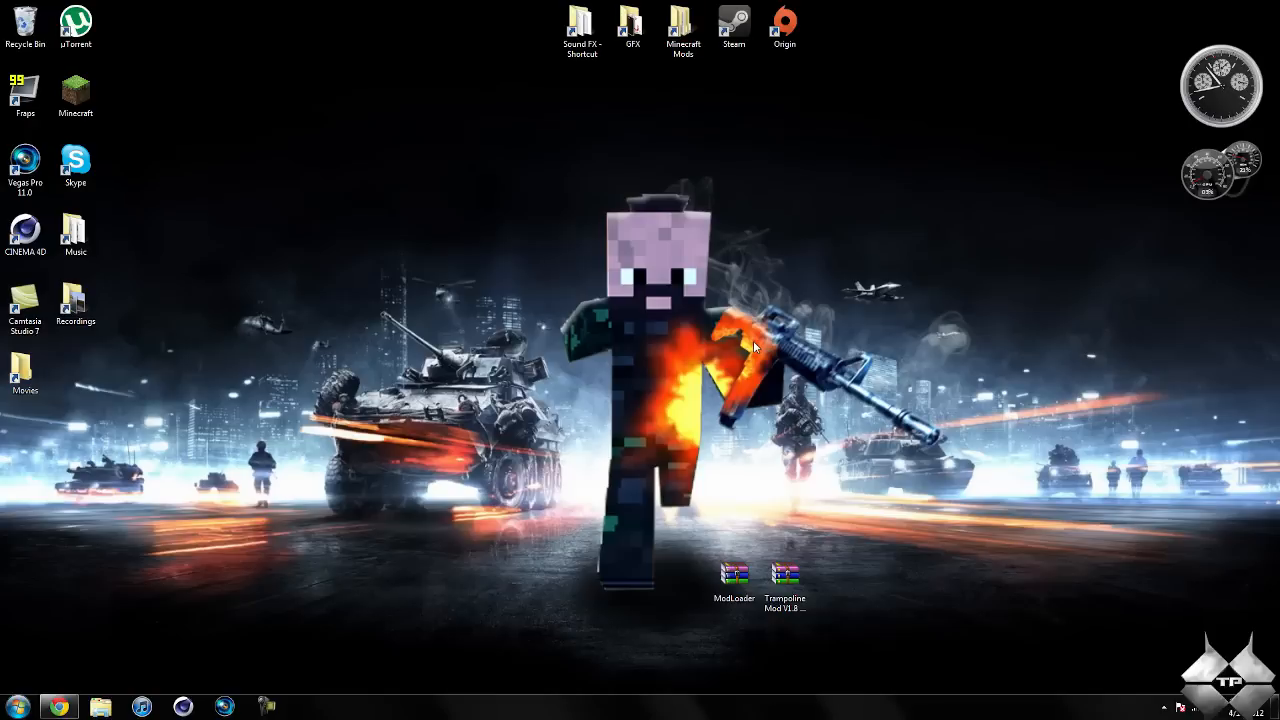
Close the Minecraft game window
click(733, 580)
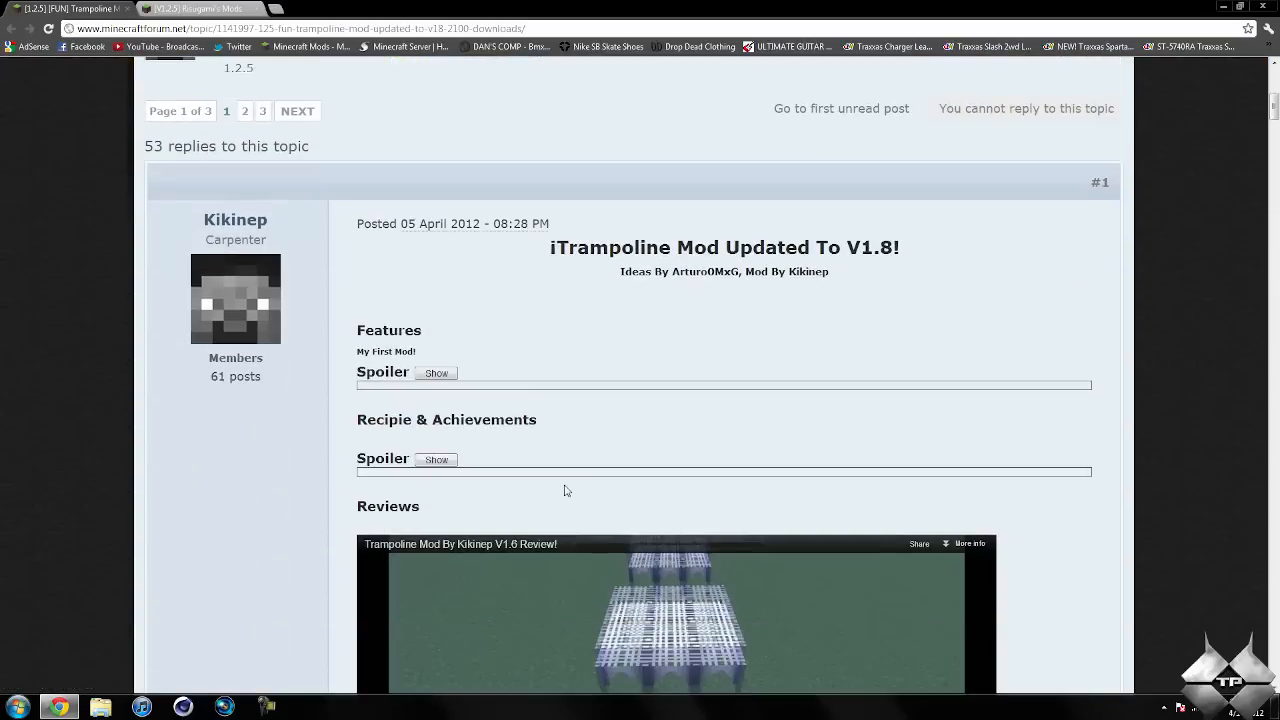
Expand the Recipe & Achievements spoiler and scroll down to the Download section
scroll(down, 3)
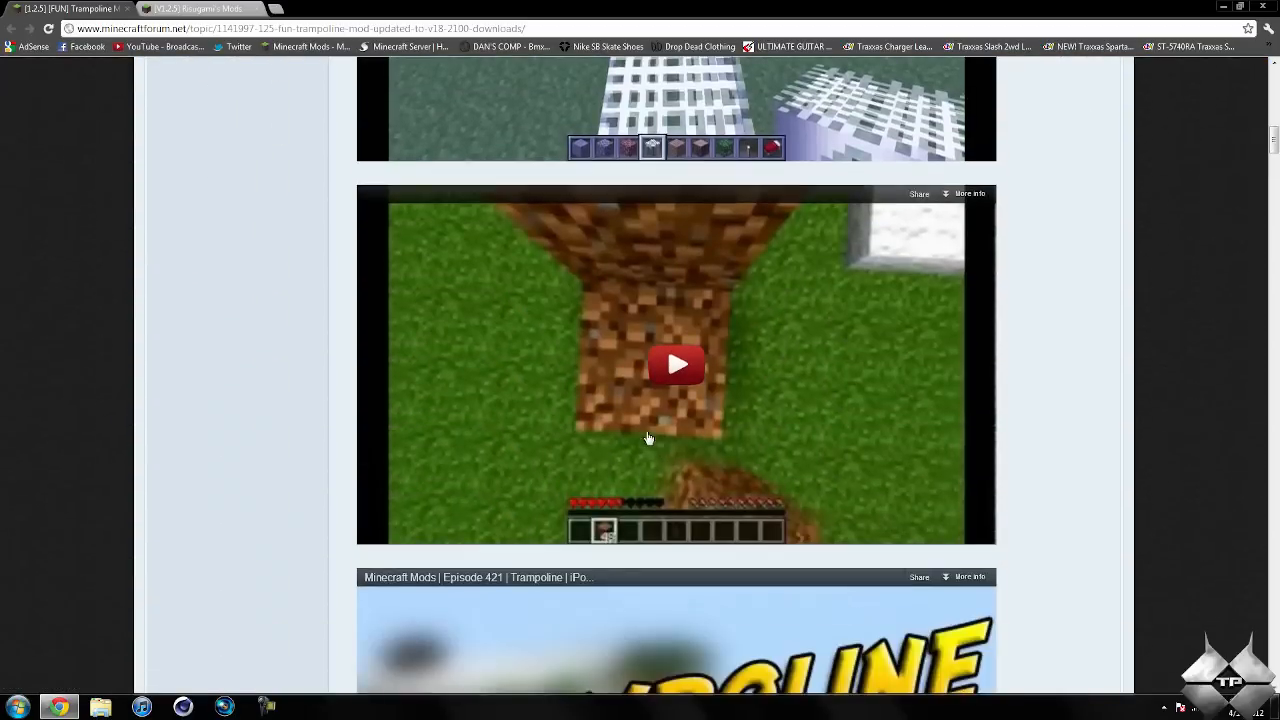
scroll(down, 3)
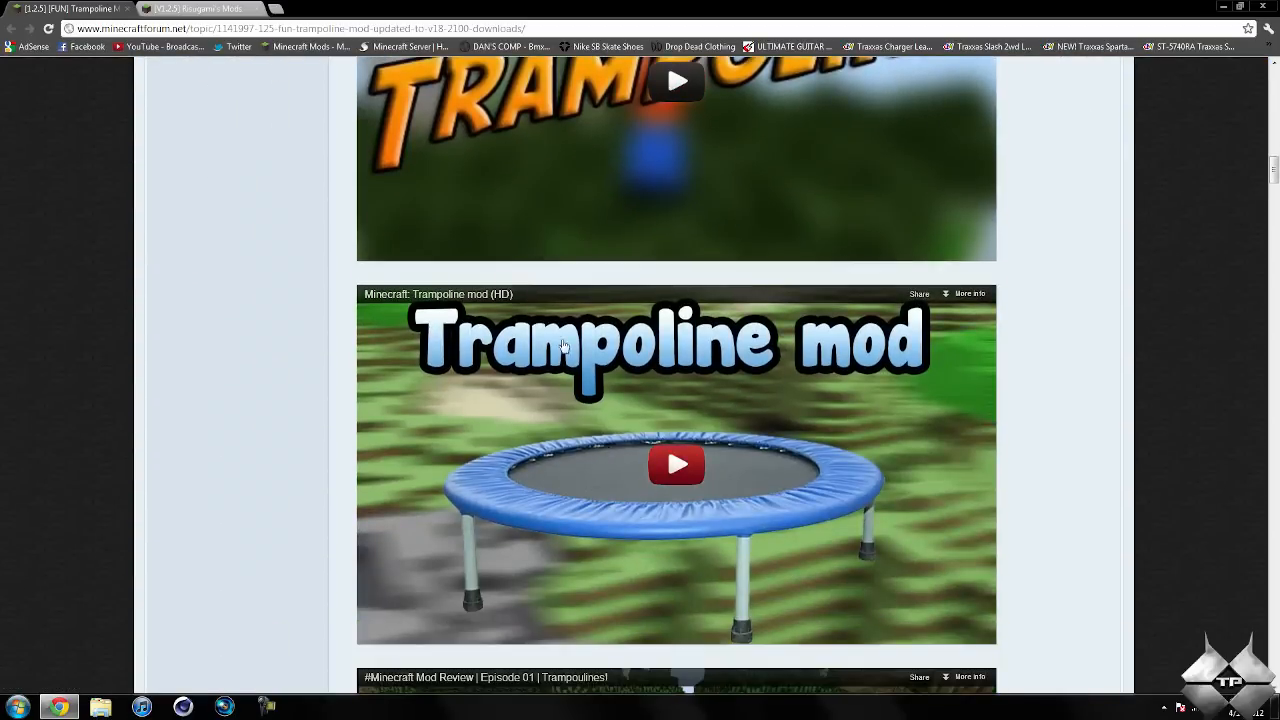
scroll(down, 3)
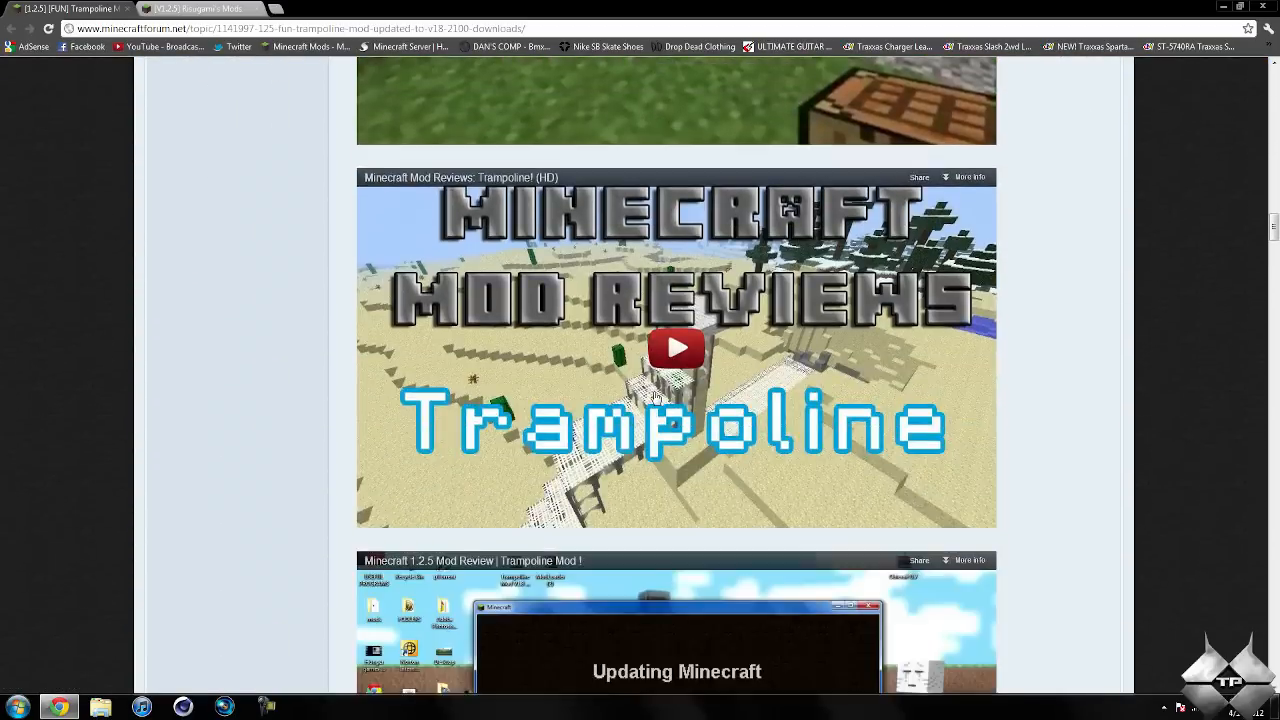
scroll(down, 3)
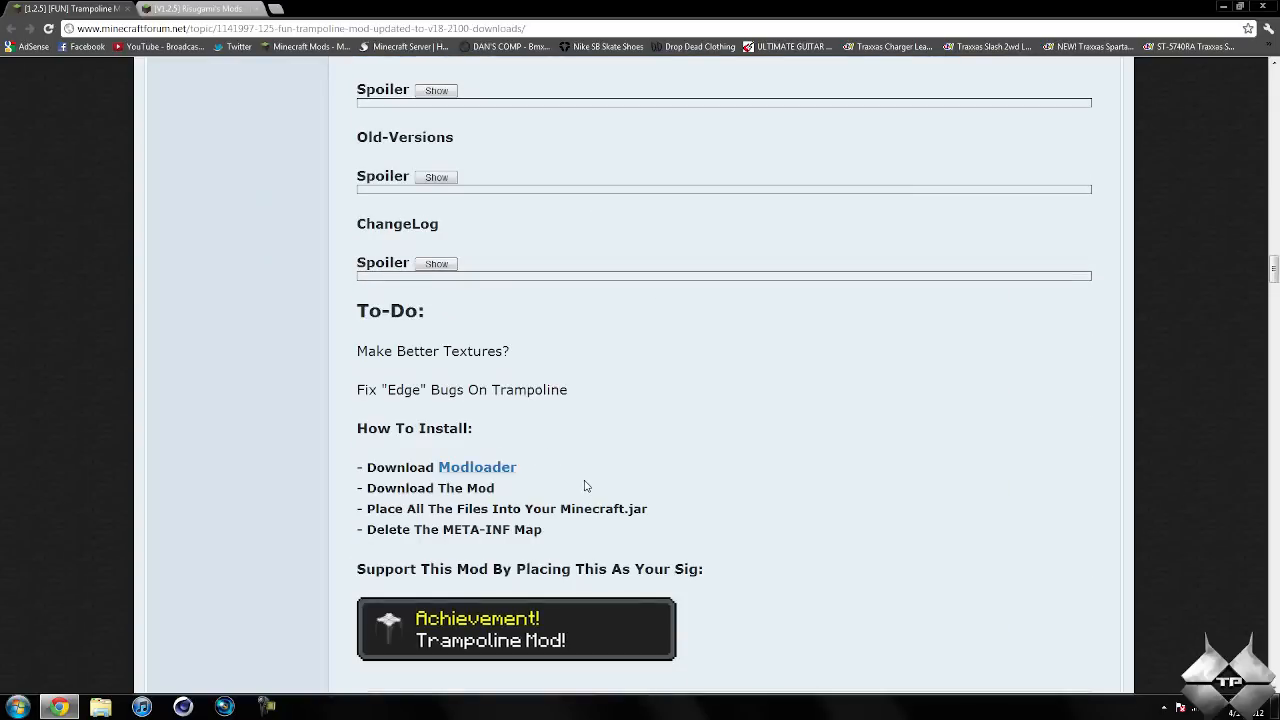
scroll(down, 3)
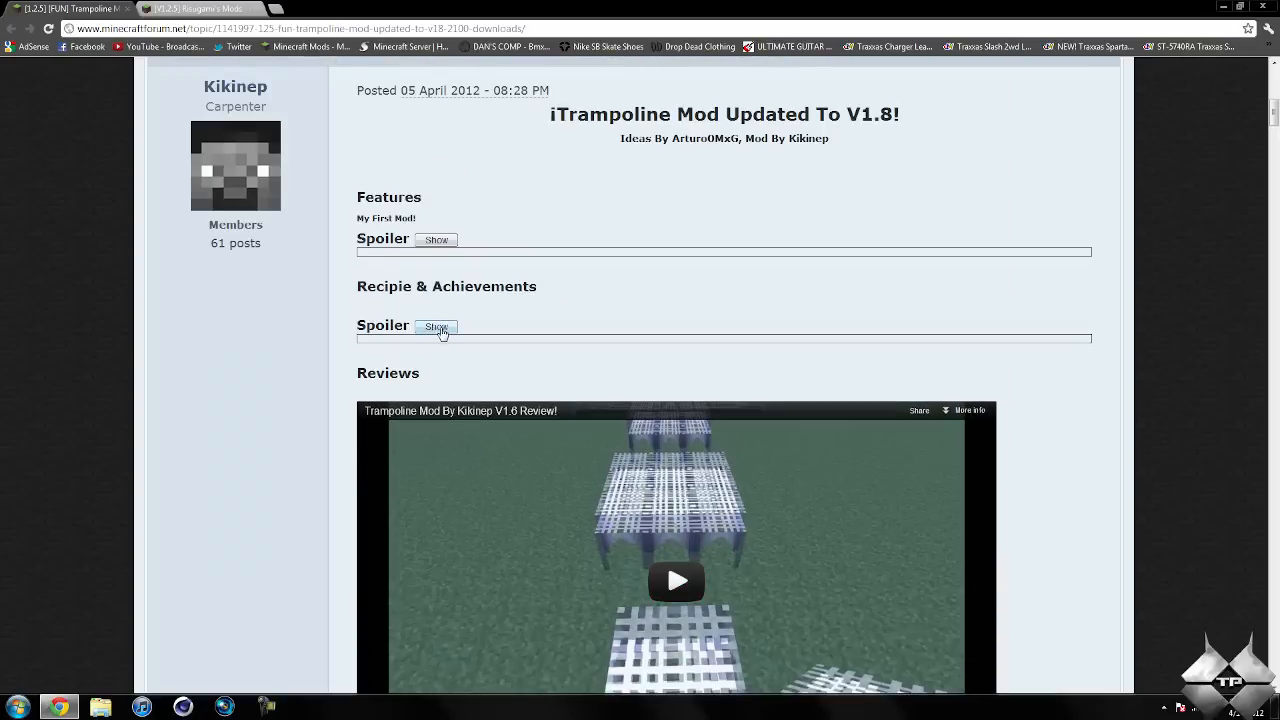
click(436, 327)
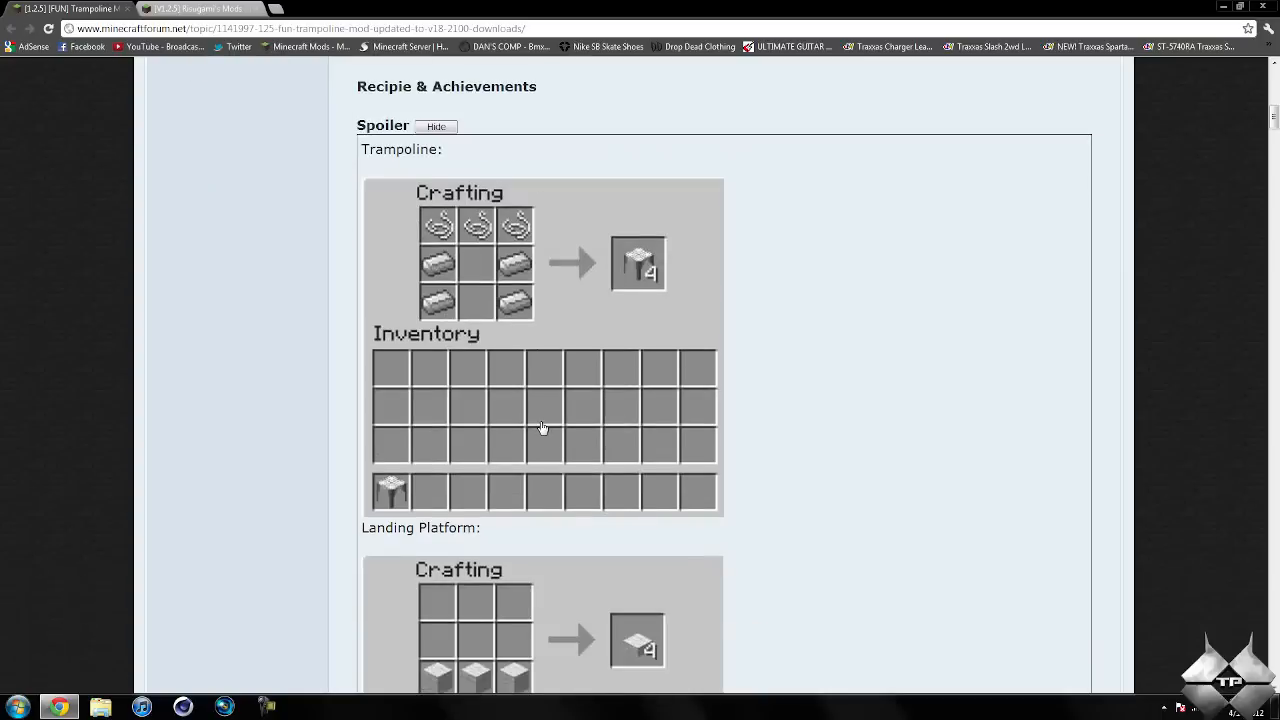
scroll(down, 3)
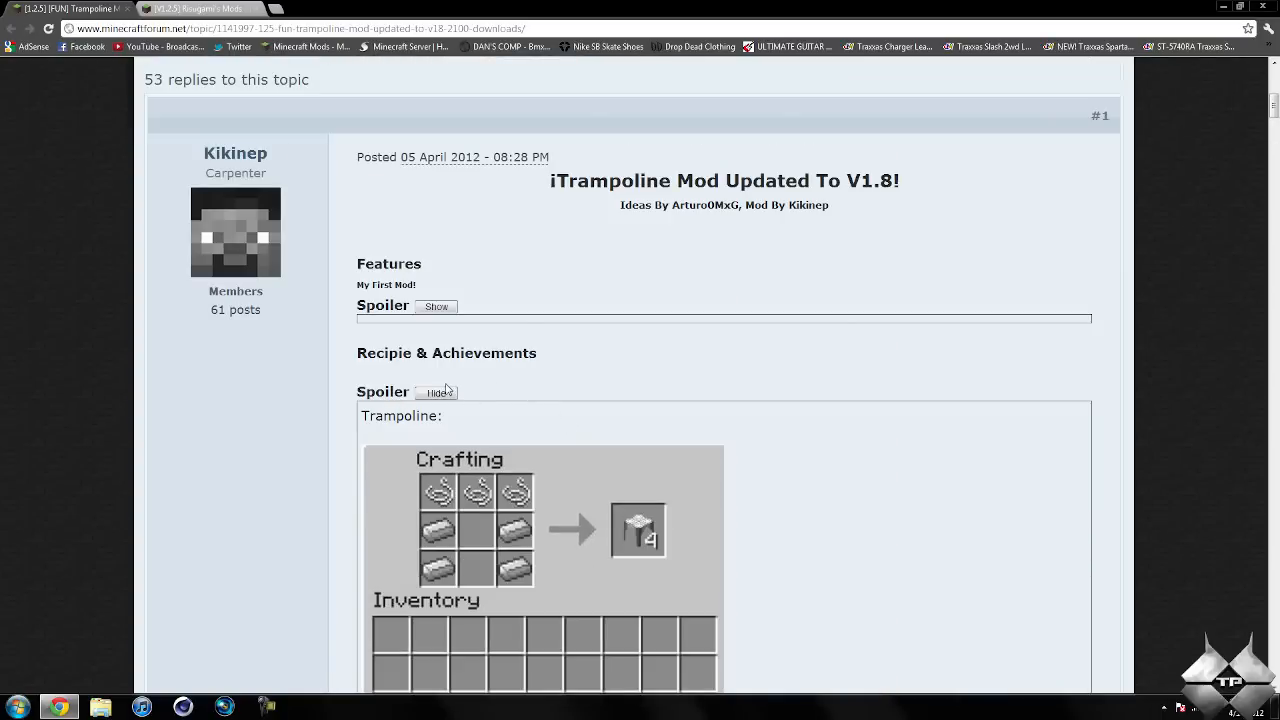
scroll(down, 3)
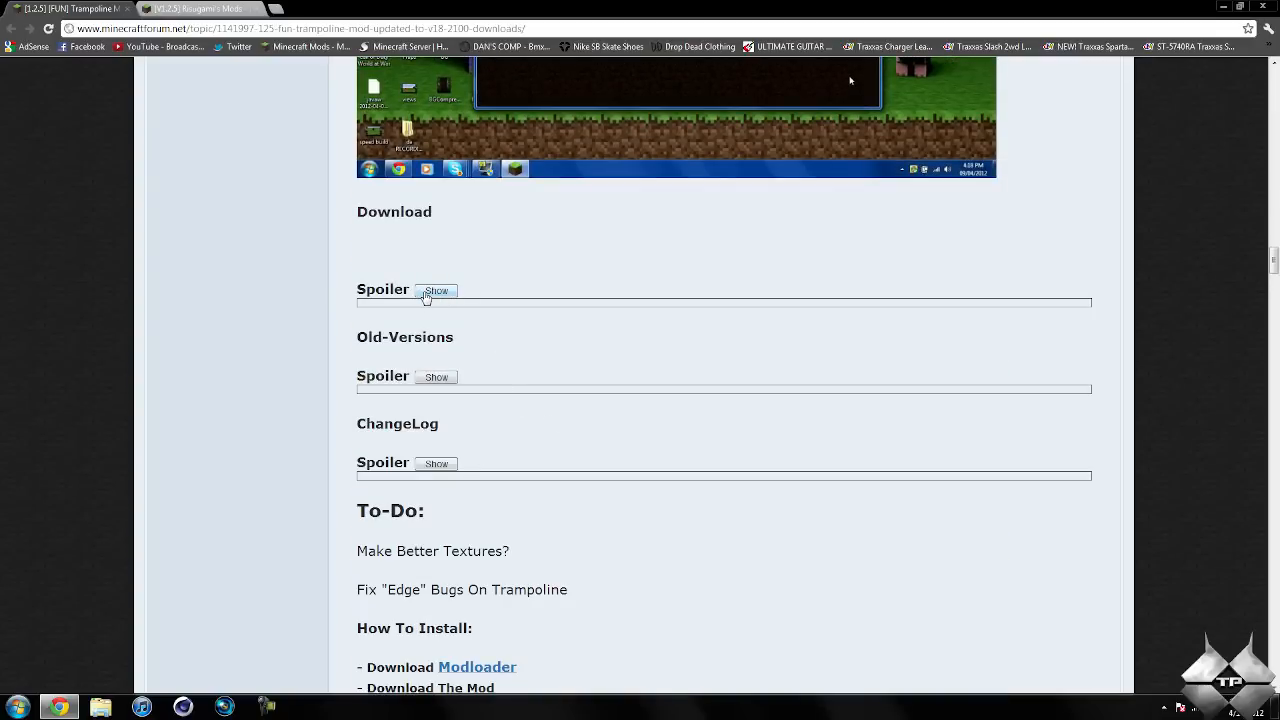
Expand the Download spoiler and follow the Mediafire link for version 1.8
click(435, 290)
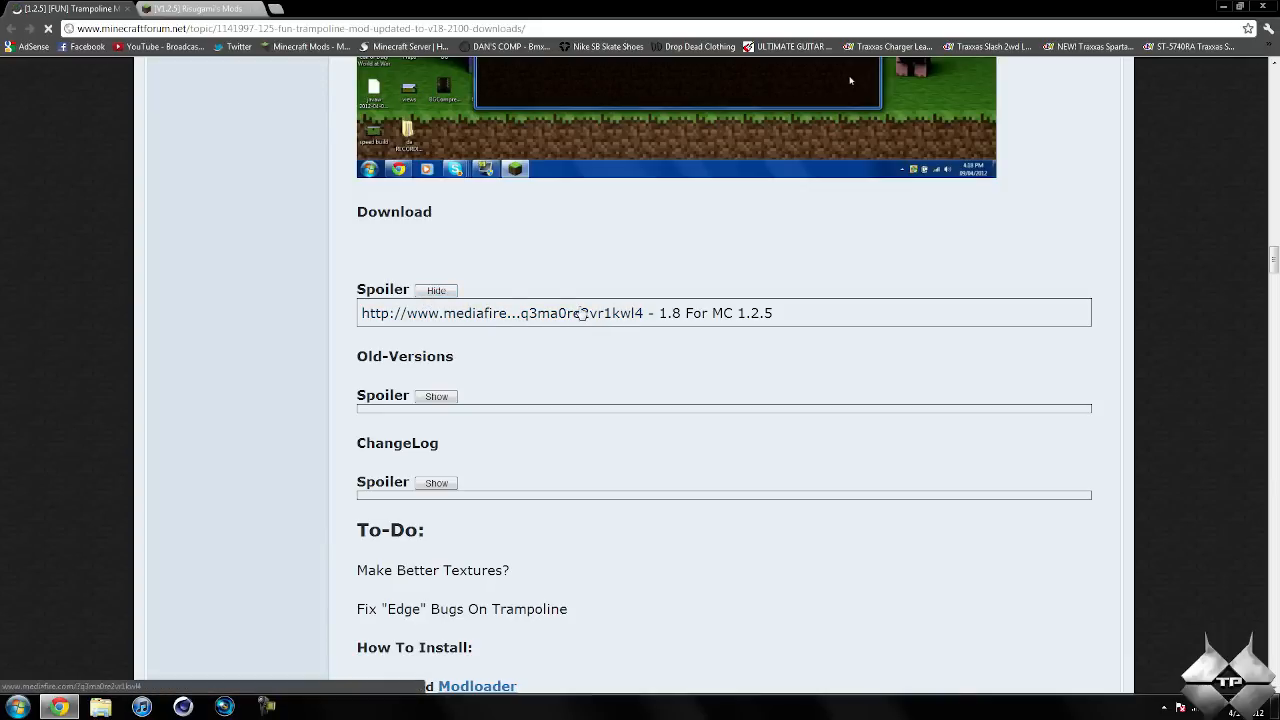
click(565, 313)
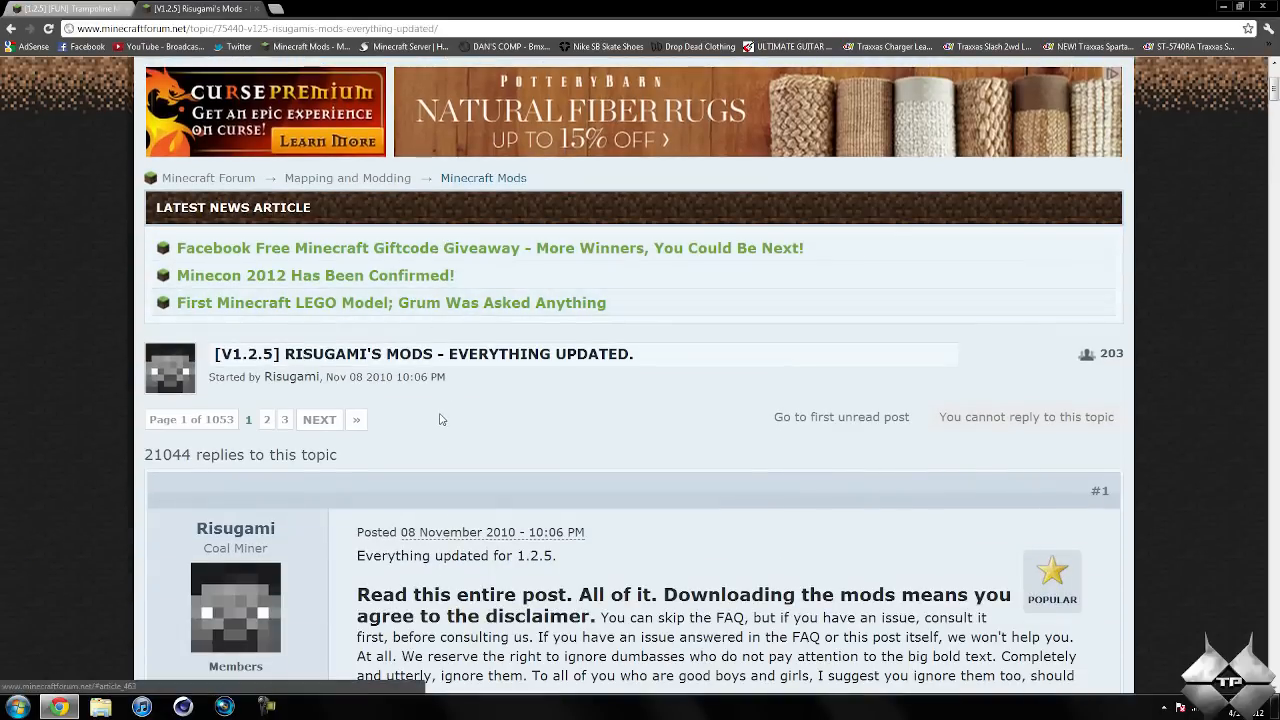
Scroll through Risugami's thread of mods updated for 1.2.5
scroll(down, 3)
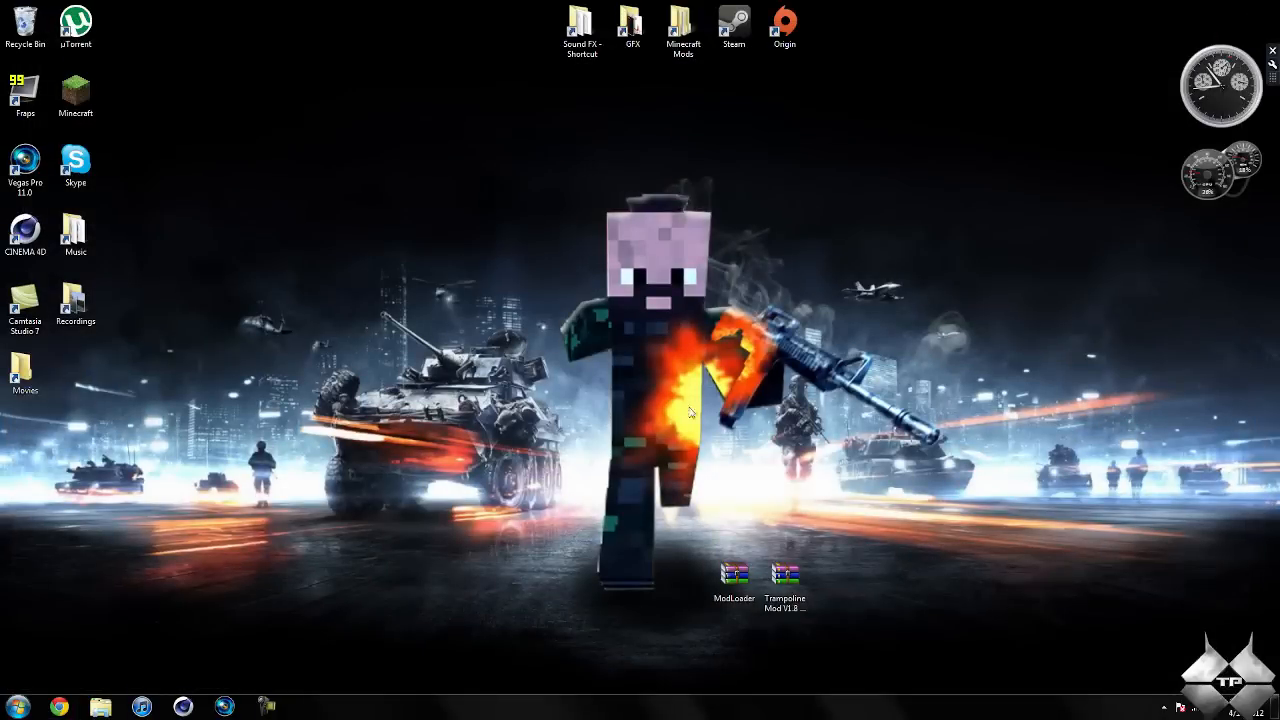
mouse_move(550, 485)
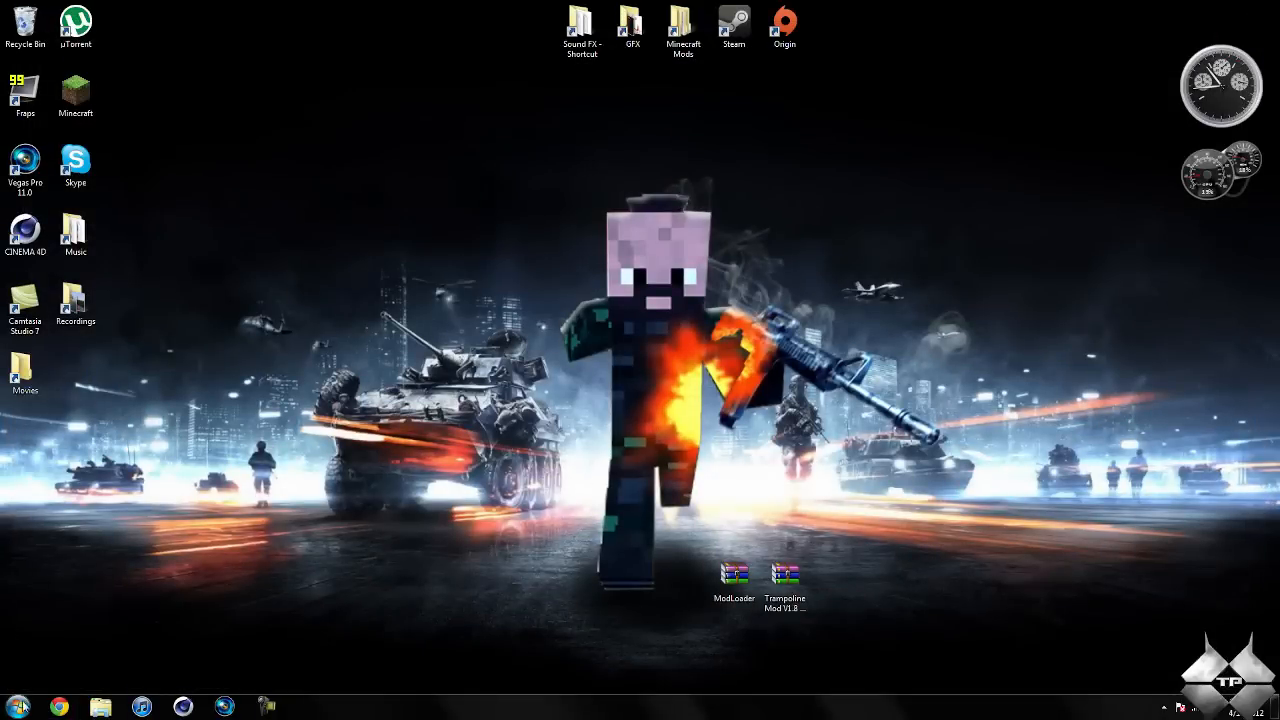
Search %appdata% from the Start menu to reach the Roaming folder
click(16, 707)
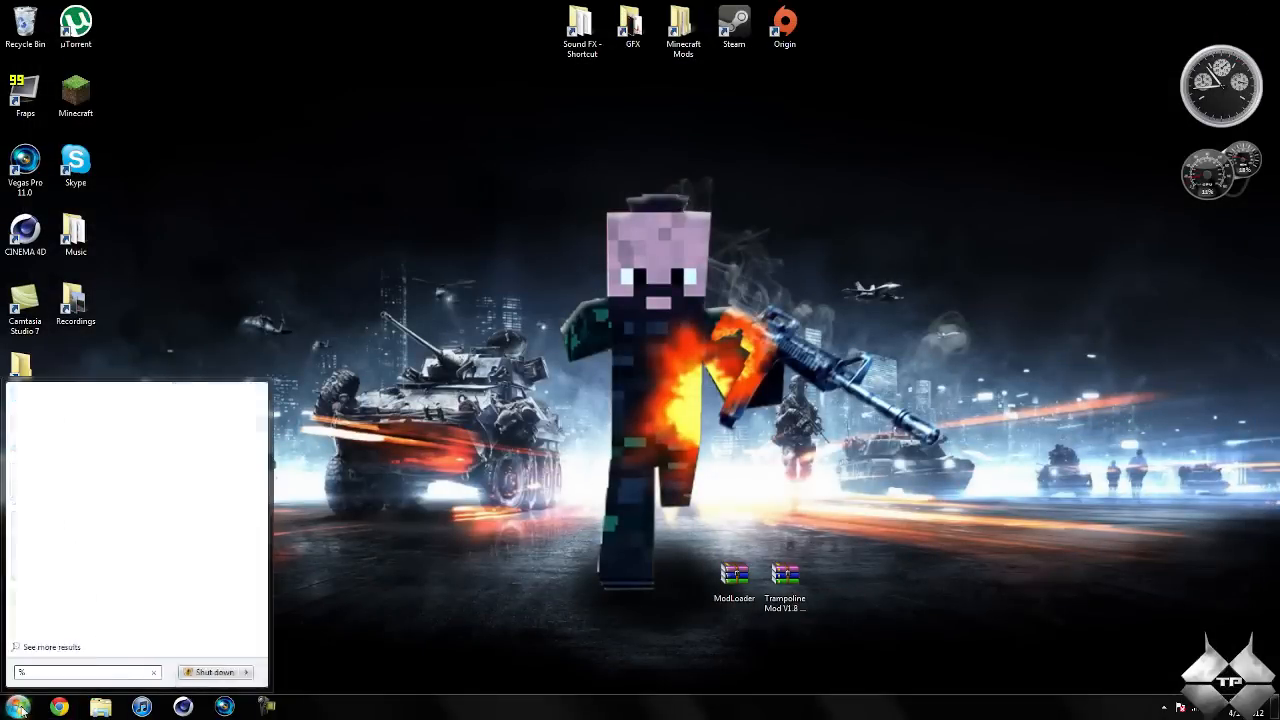
text(%appdata%)
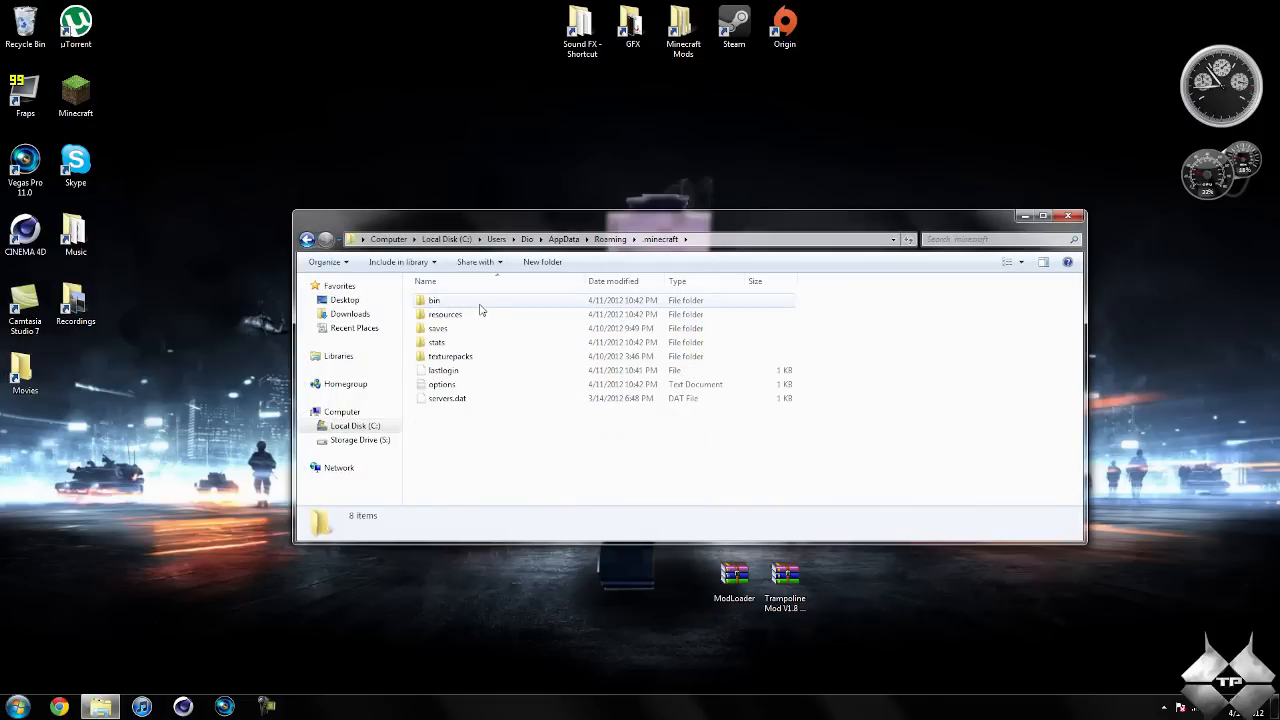
Open minecraft.jar from the bin folder with the WinRAR archiver
double_click(434, 300)
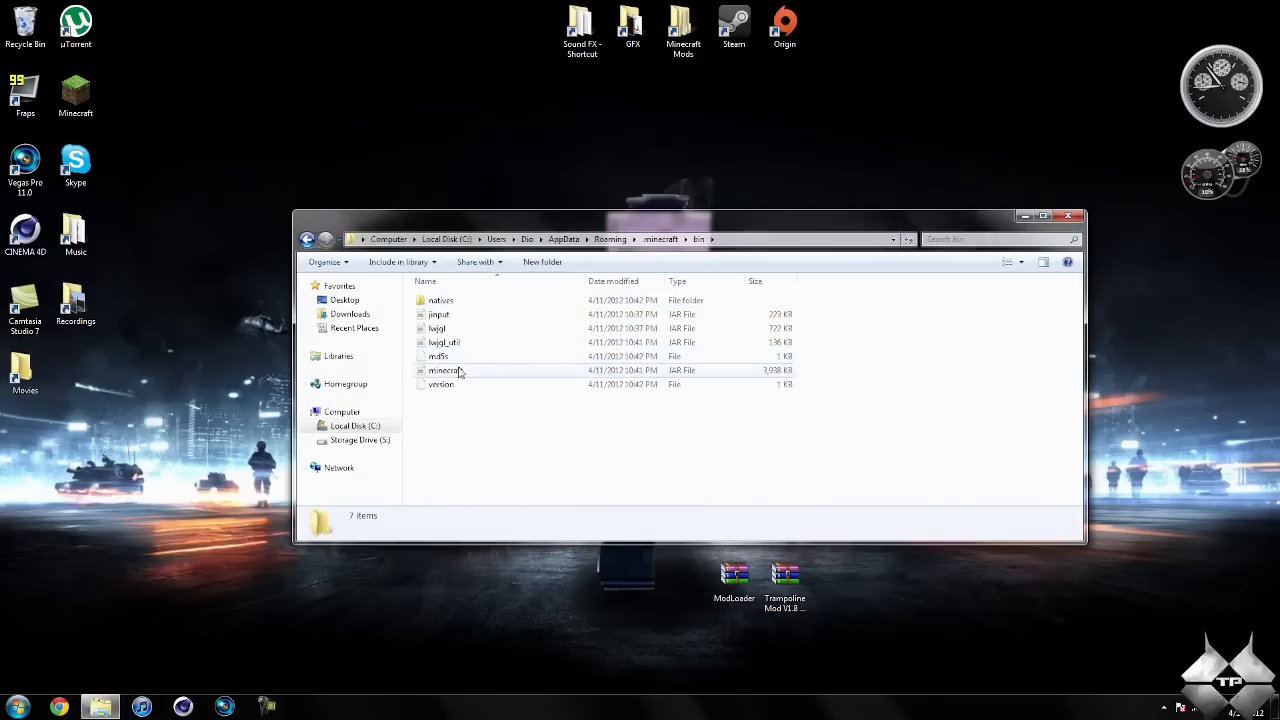
right_click(442, 370)
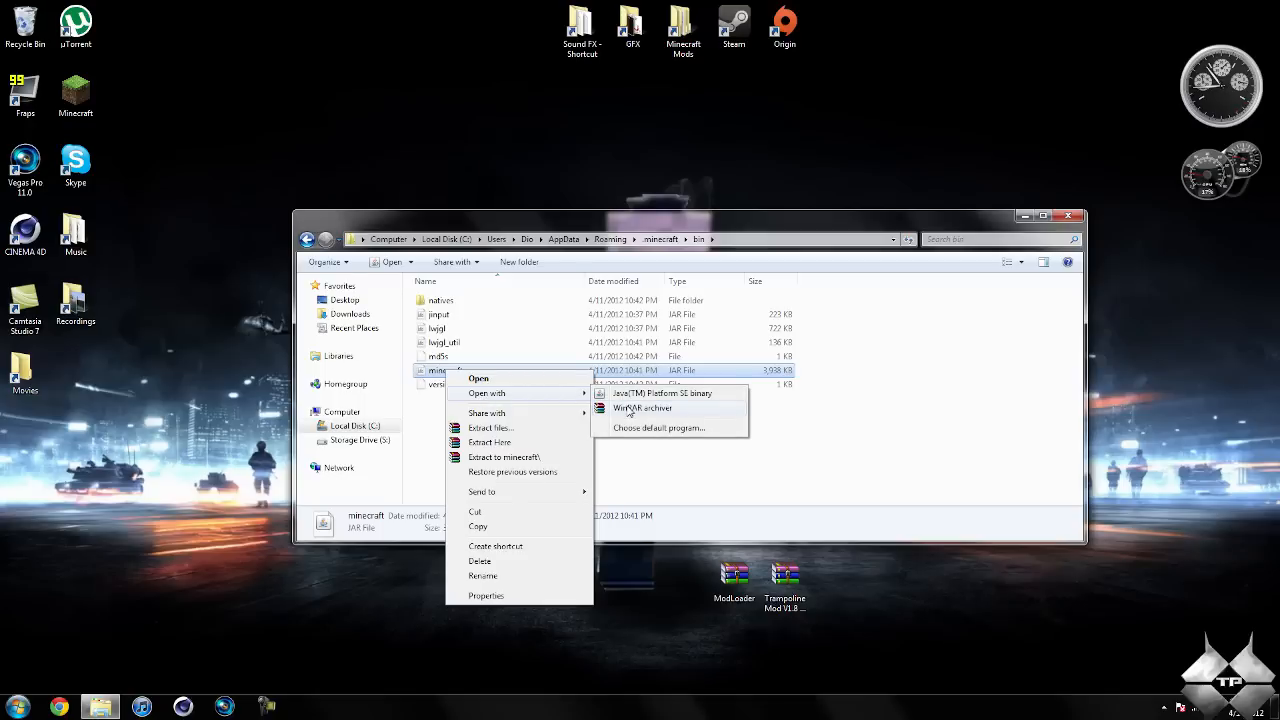
click(643, 408)
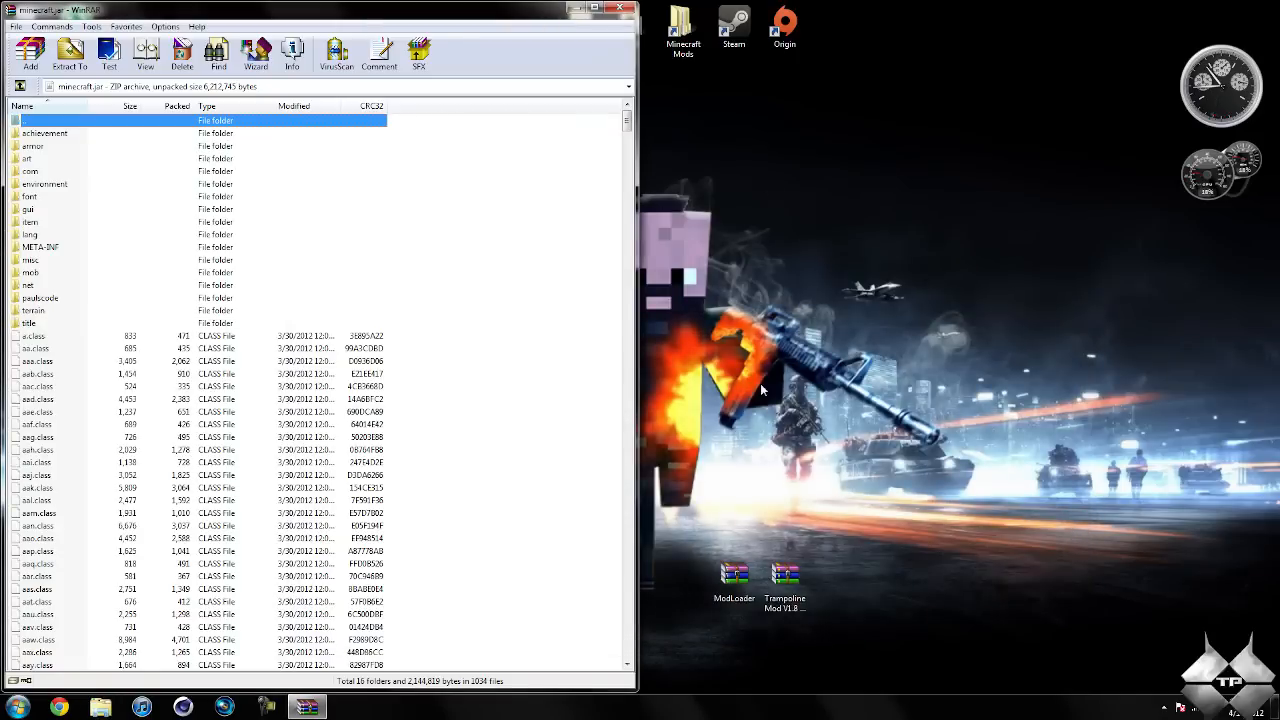
Open the ModLoader archive to access its files
double_click(733, 572)
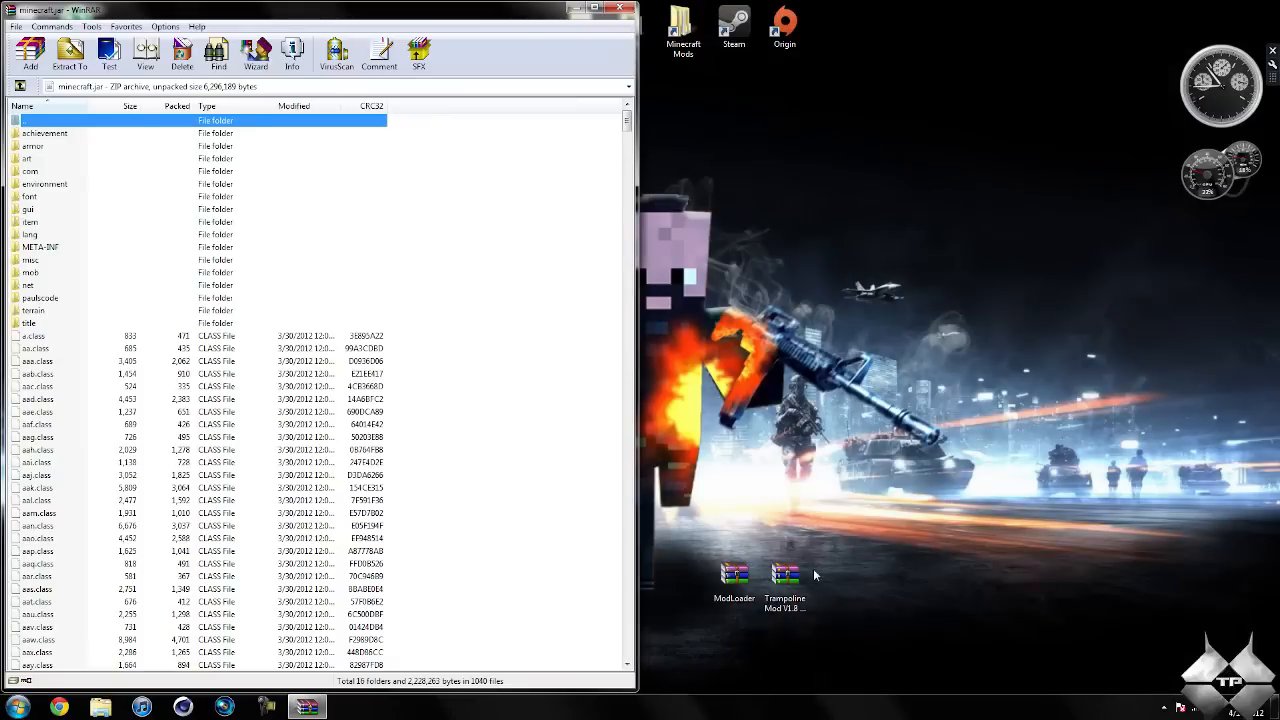
Open the Trampoline Mod V1.8 archive and select all of its files
double_click(784, 573)
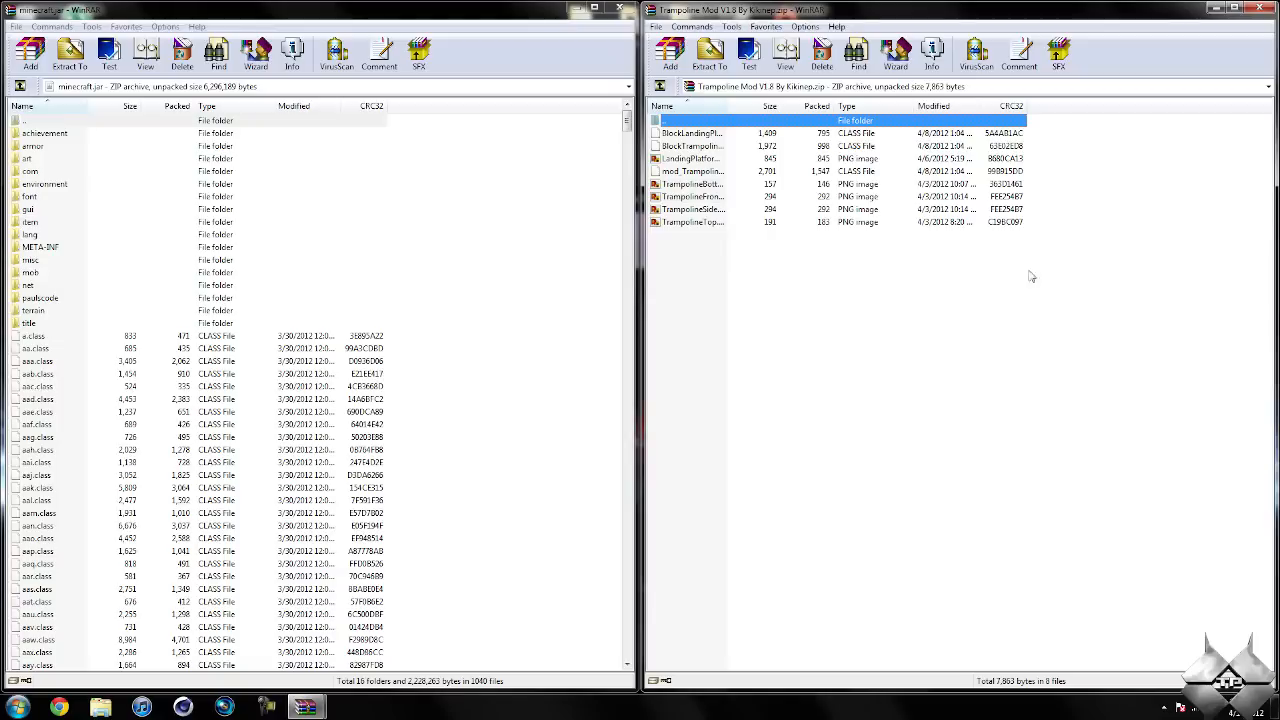
key(ctrl+a)
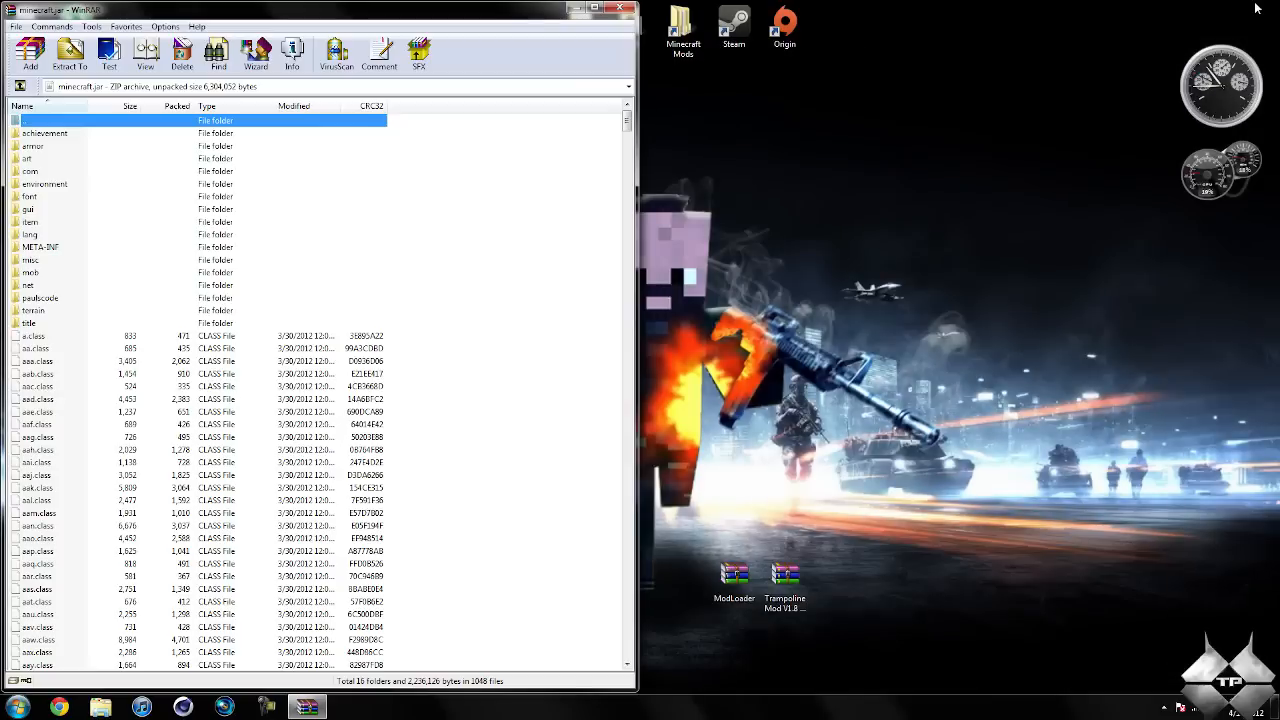
mouse_move(62, 253)
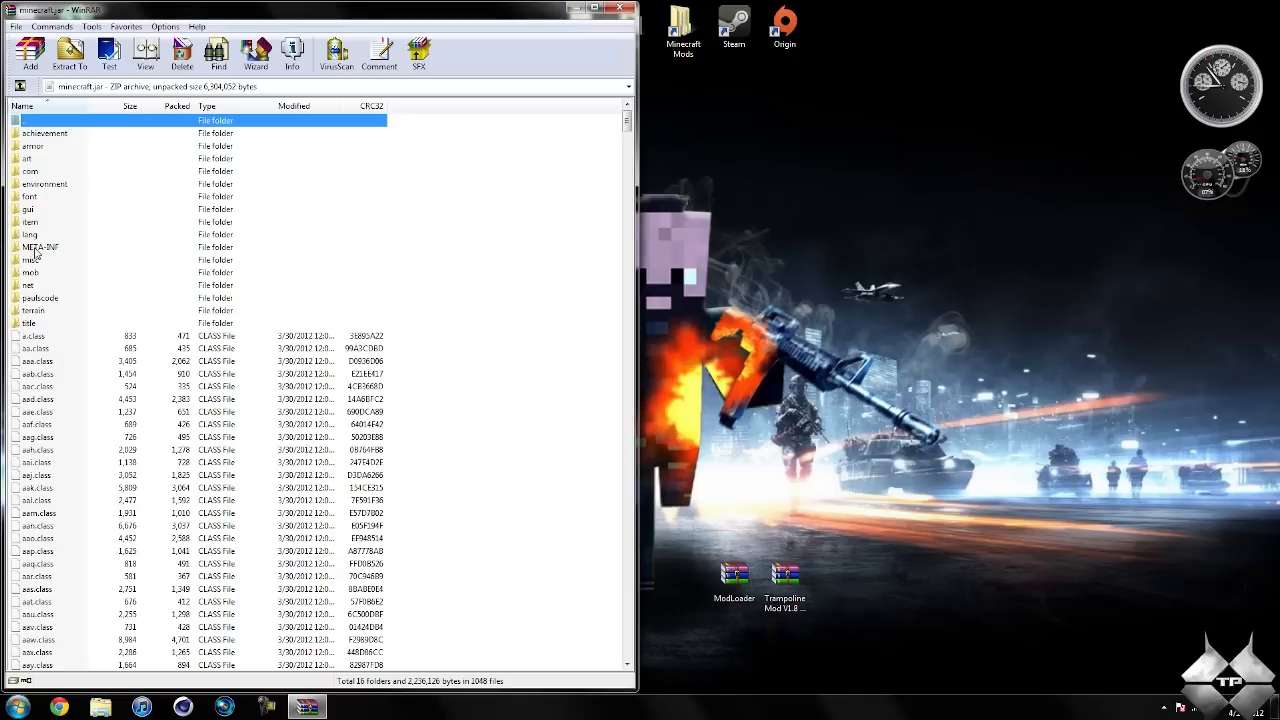
Delete the META-INF folder from minecraft.jar and confirm the deletion
right_click(40, 246)
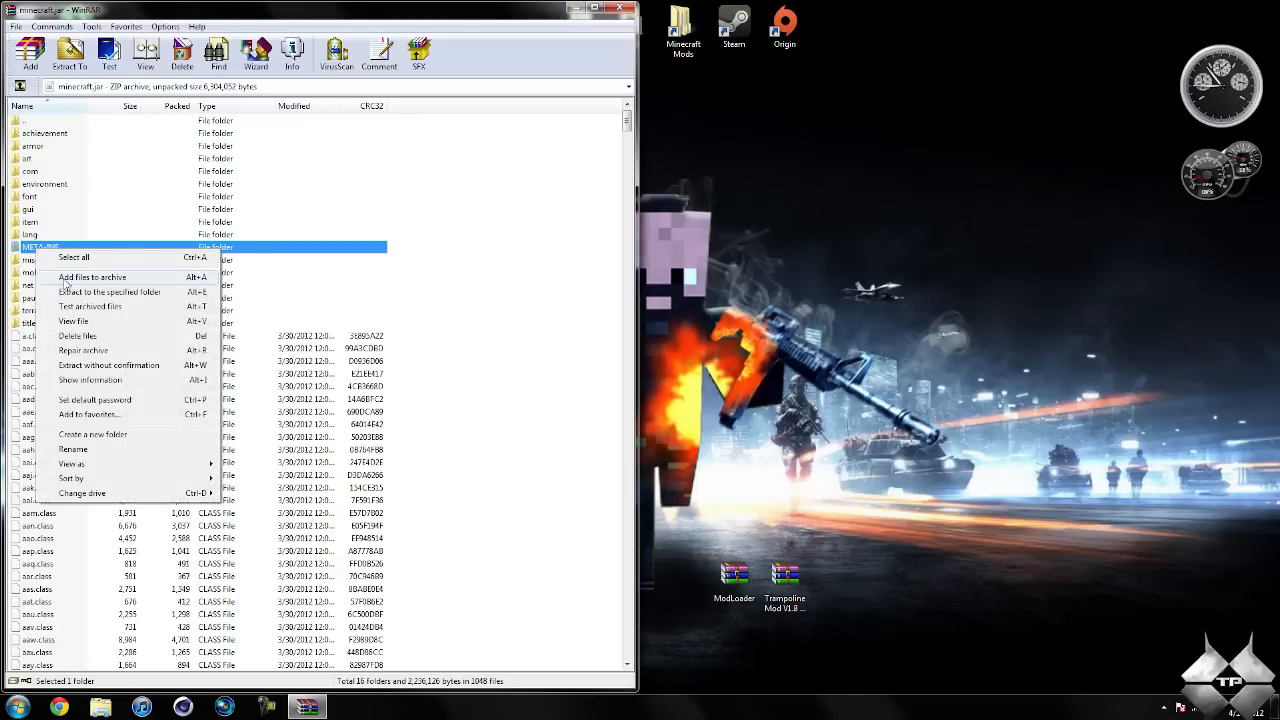
click(77, 335)
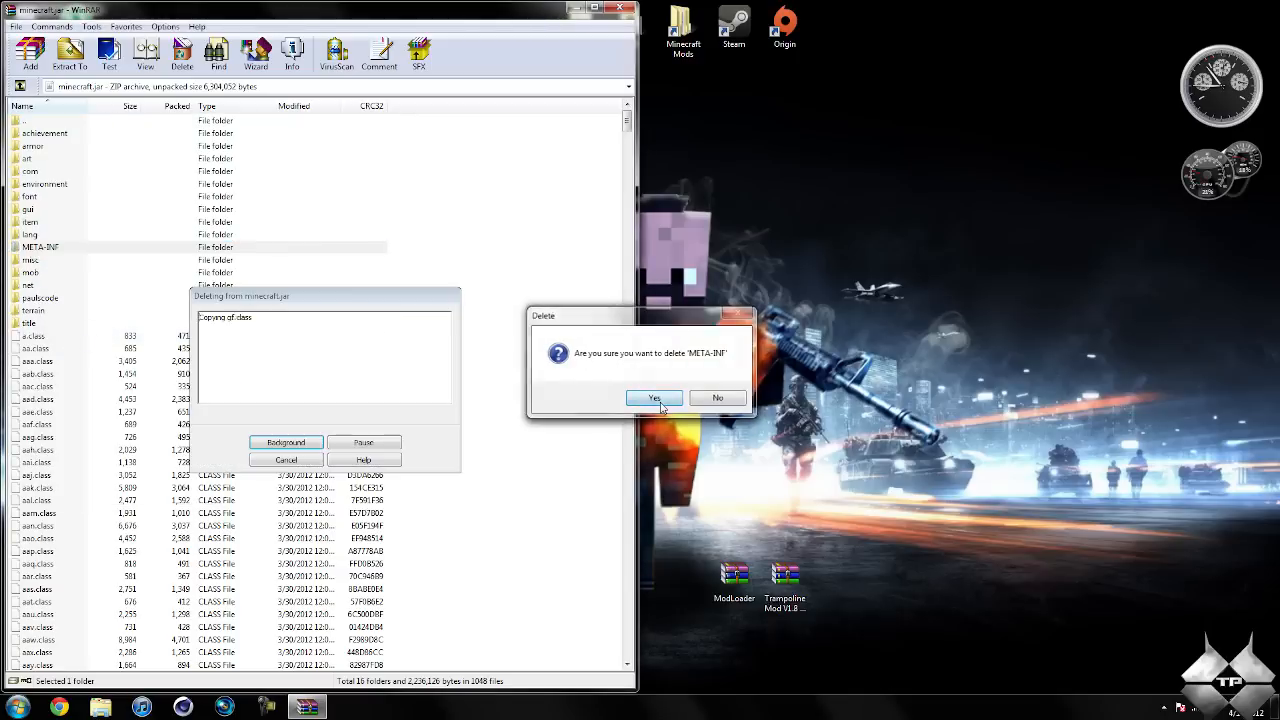
click(654, 398)
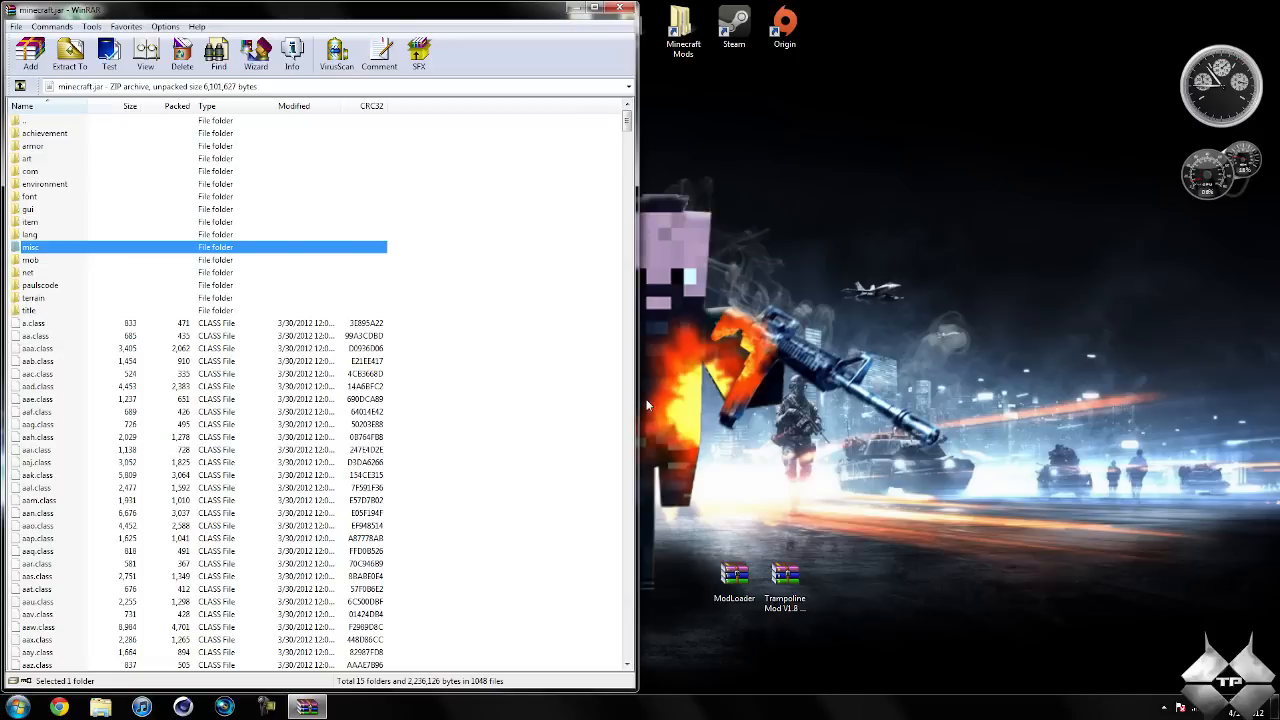
mouse_move(589, 219)
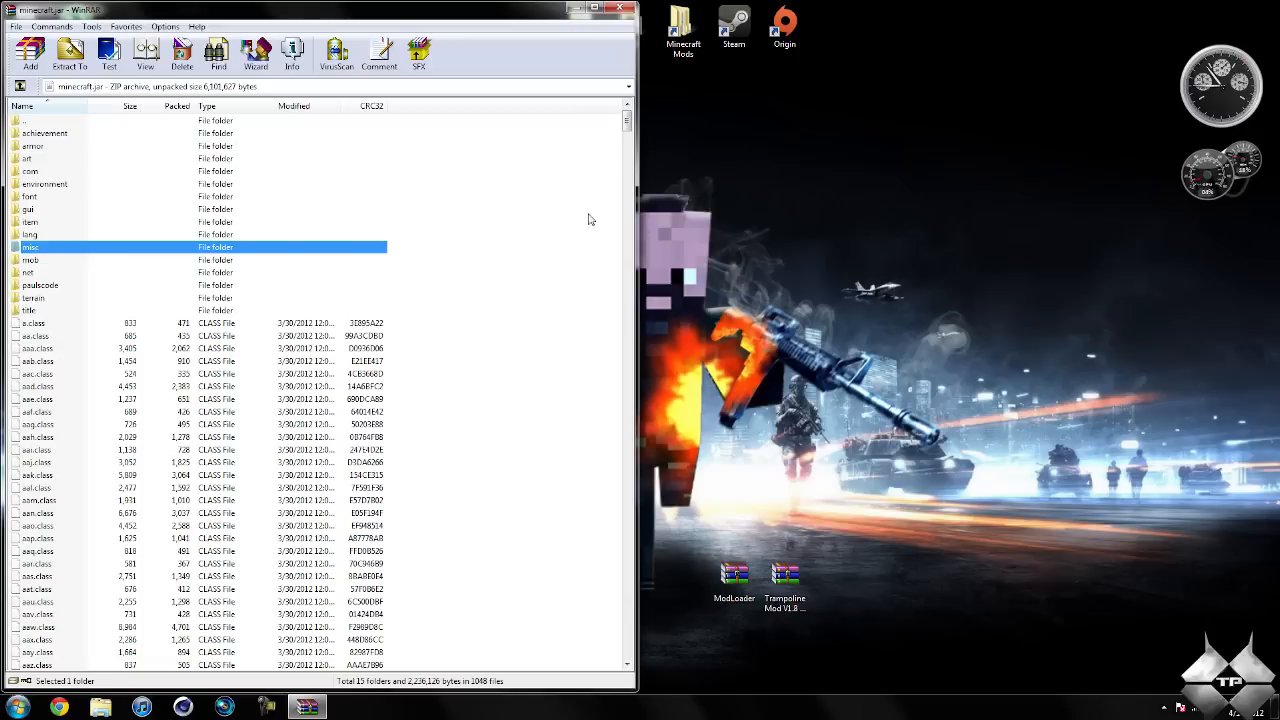